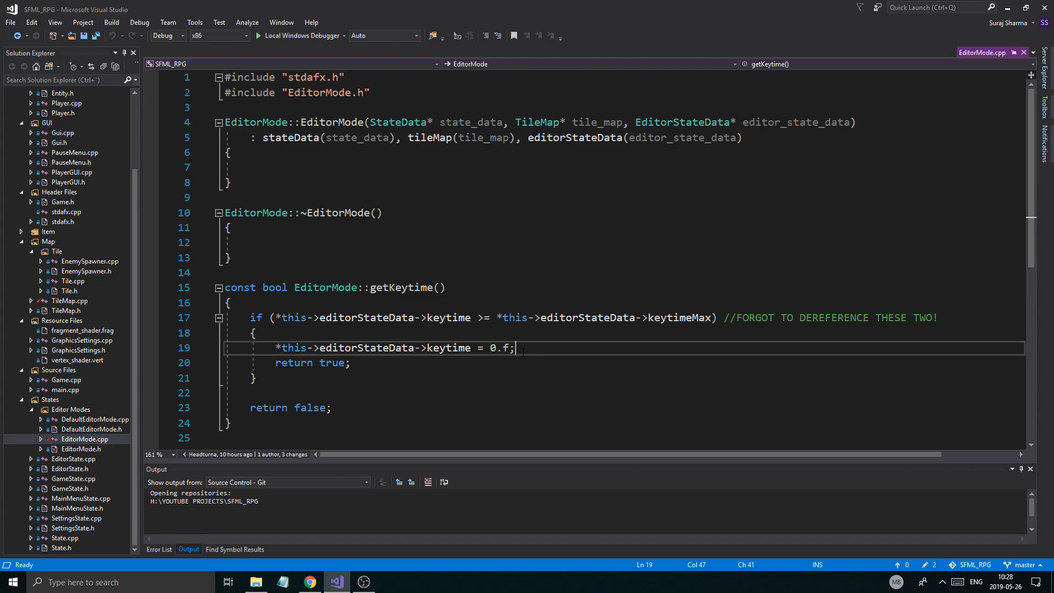
Remove the '//FORGOT TO DEREFERENCE THESE TWO!' comment from getKeytime's condition and save EditorMode.cpp.
{"action": "left_click", "coordinate": [254, 333]}
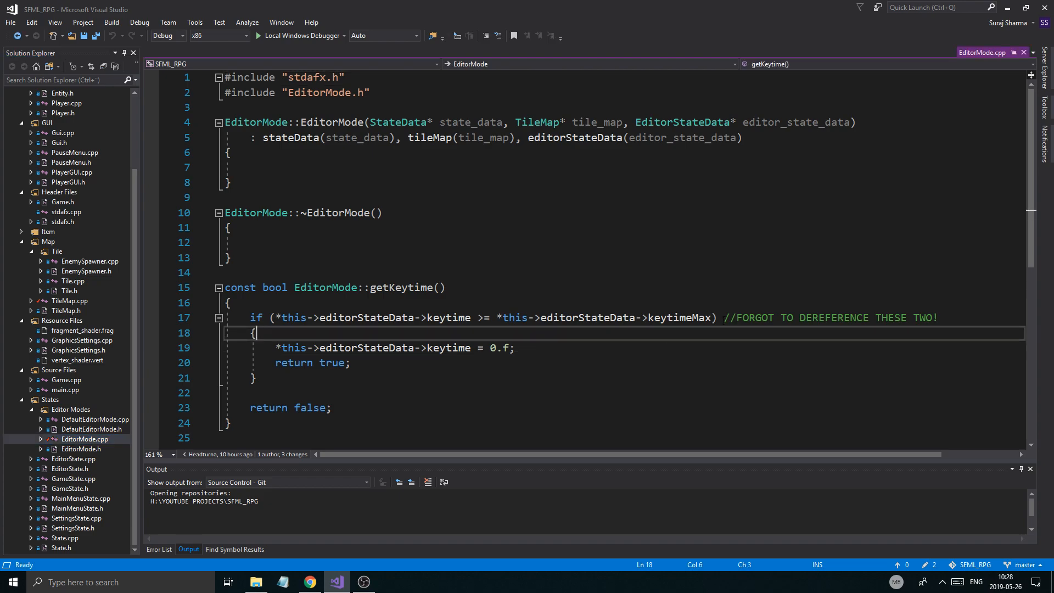
{"action": "left_click", "coordinate": [716, 318]}
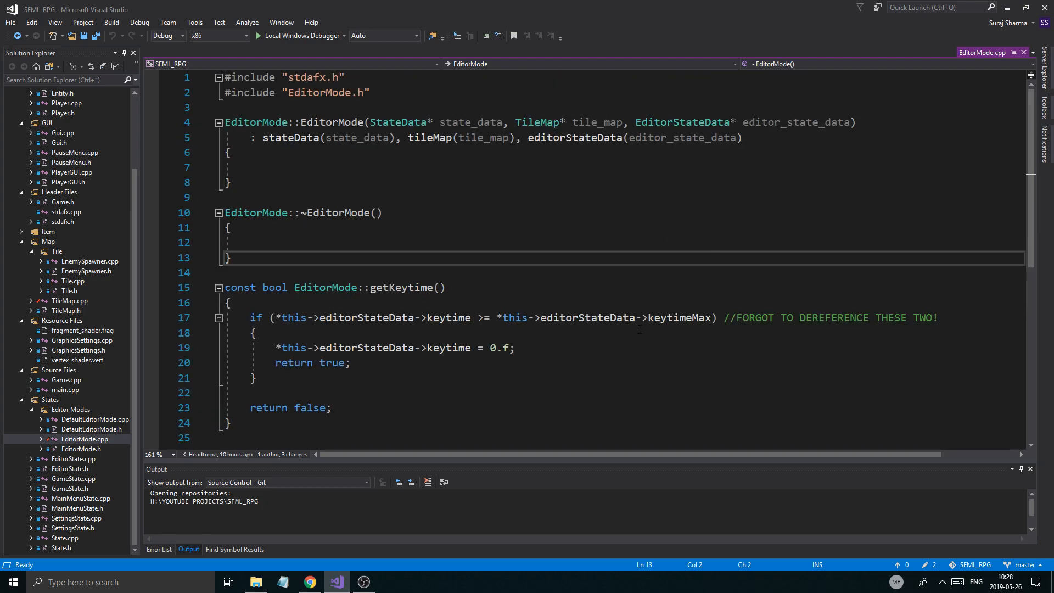
{"action": "left_click_drag", "start_coordinate": [725, 317], "coordinate": [938, 317]}
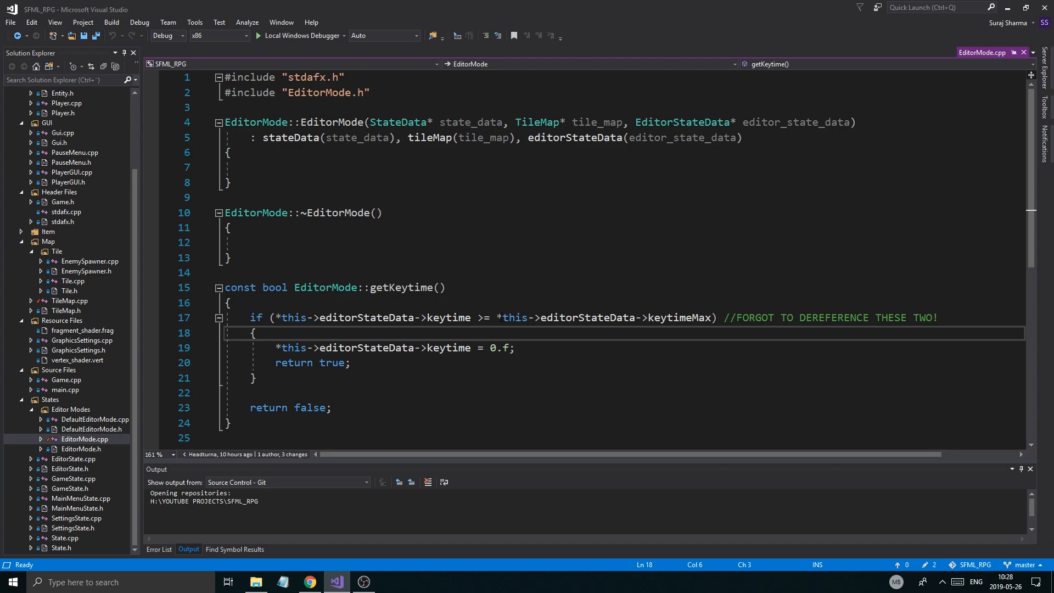
{"action": "left_click", "coordinate": [278, 317]}
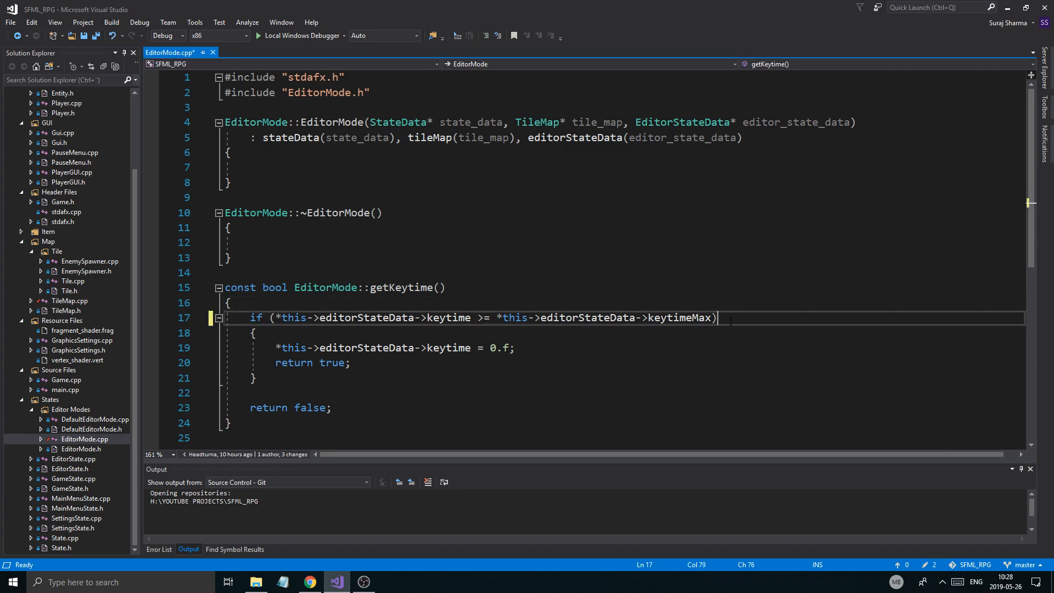
{"action": "double_click", "coordinate": [483, 318]}
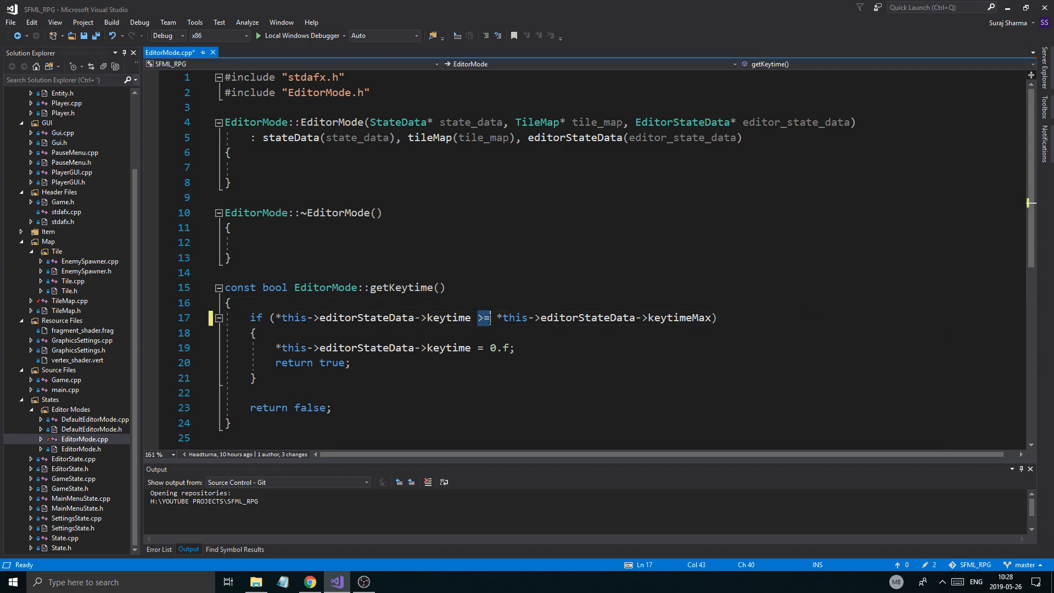
{"action": "double_click", "coordinate": [678, 317]}
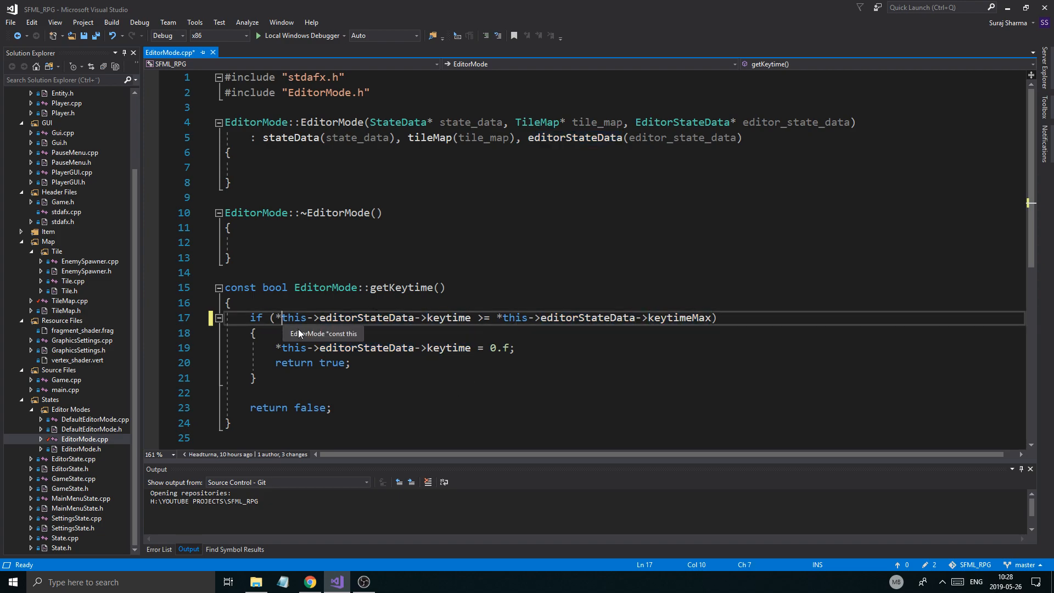
{"action": "double_click", "coordinate": [447, 318]}
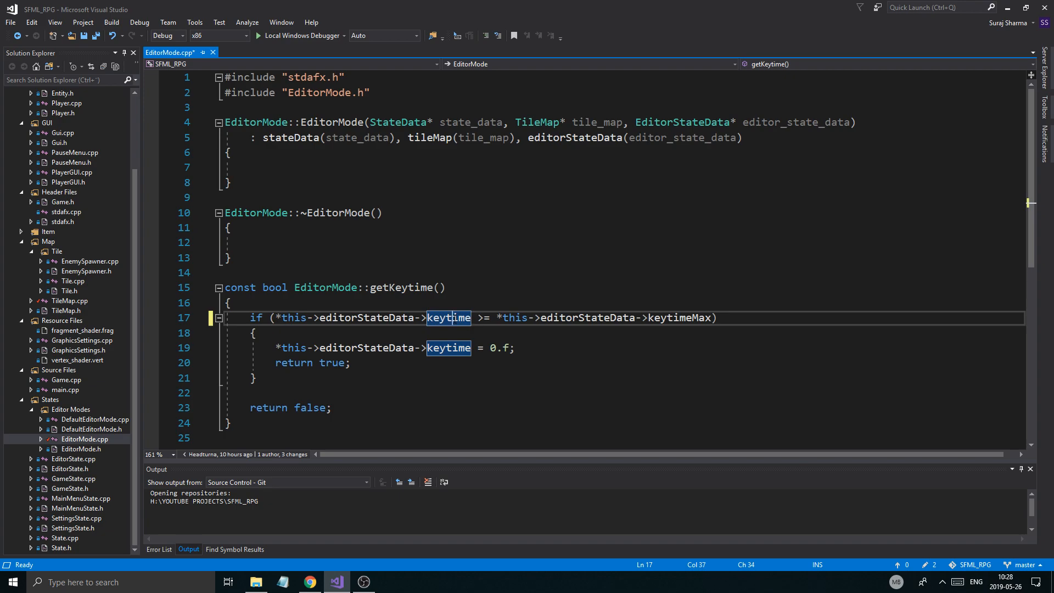
{"action": "scroll", "scroll_direction": "down", "scroll_amount": 3}
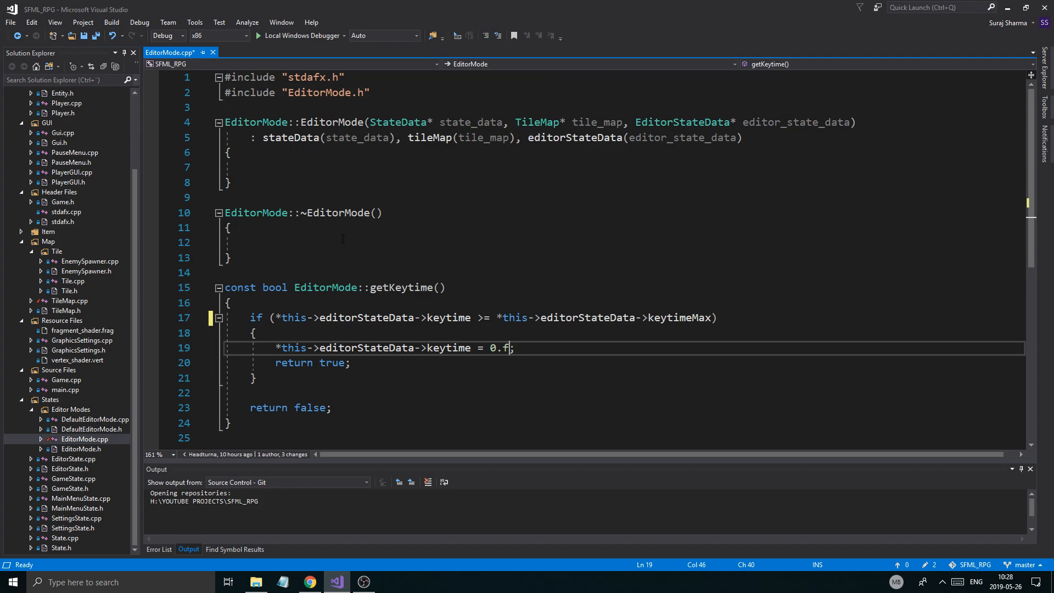
{"action": "key", "text": "ctrl+s"}
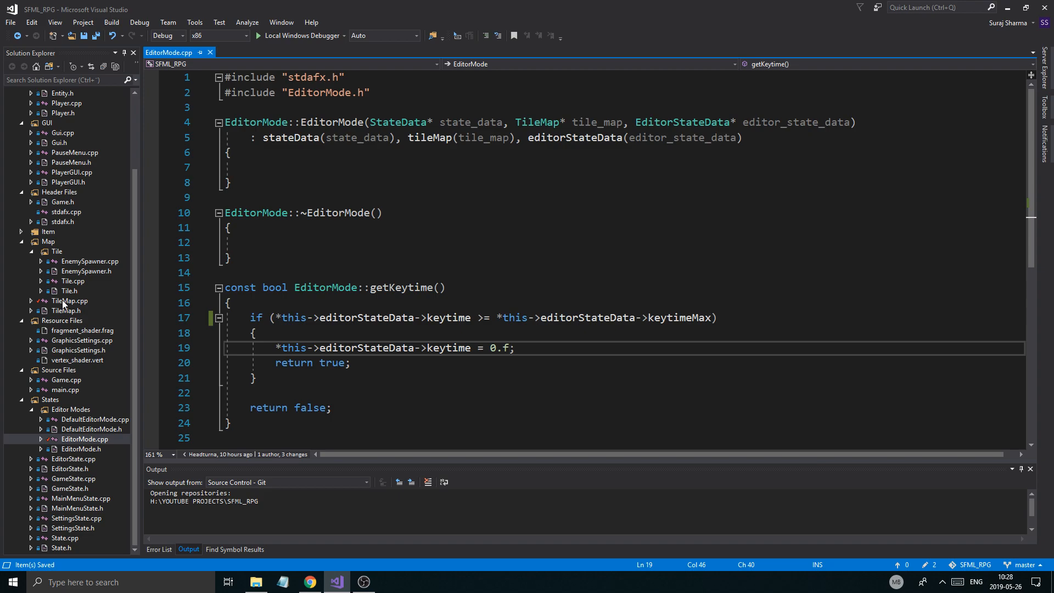
Open TileMap.cpp and delete the crash-note comment on line 10 in clear()'s y-loop.
{"action": "left_click", "coordinate": [69, 300]}
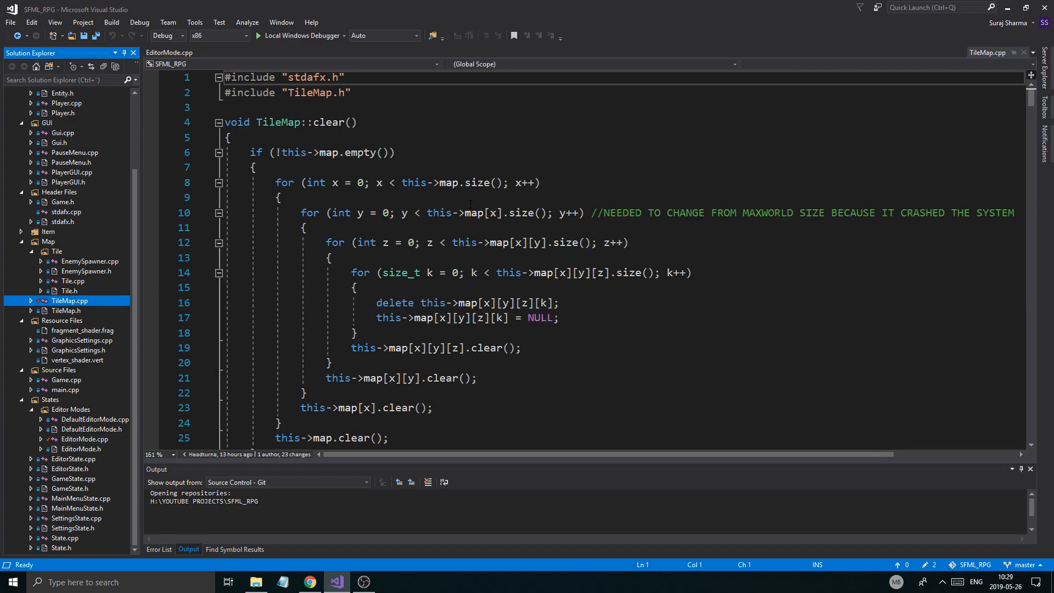
{"action": "double_click", "coordinate": [476, 182]}
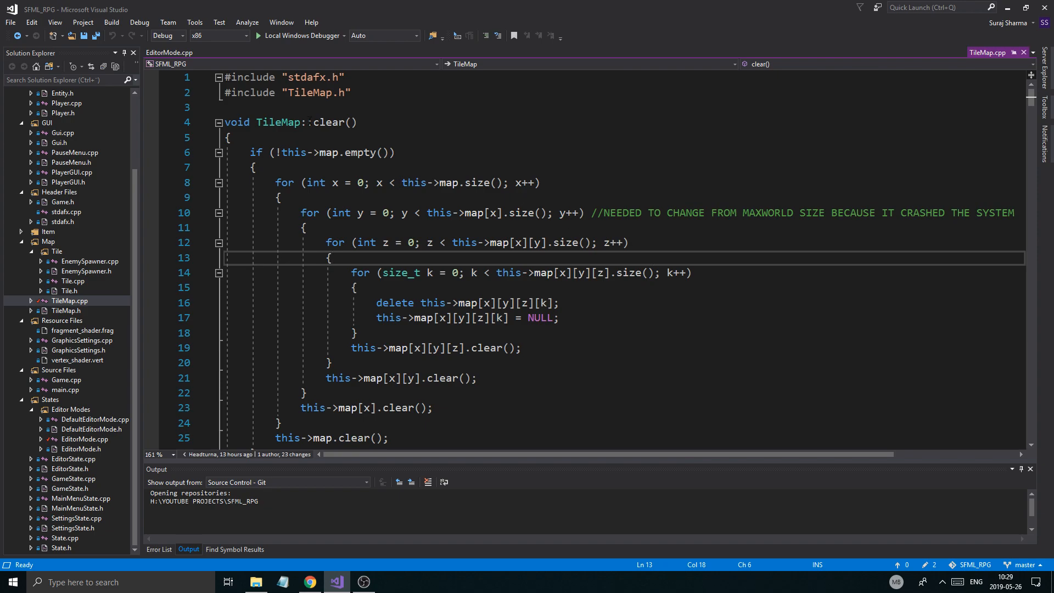
{"action": "left_click_drag", "start_coordinate": [511, 272], "coordinate": [653, 272]}
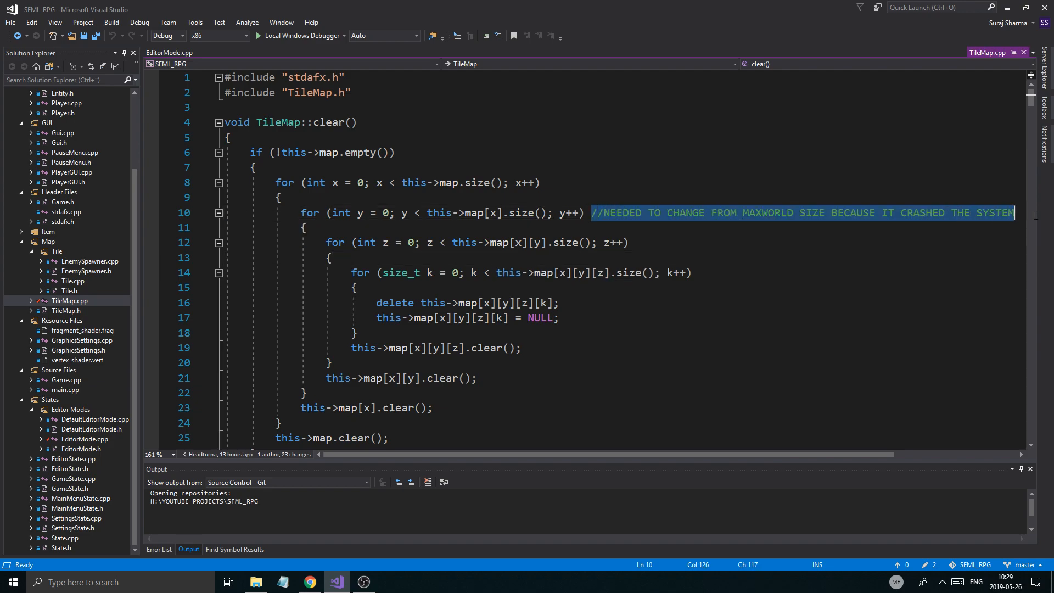
{"action": "key", "text": "Delete"}
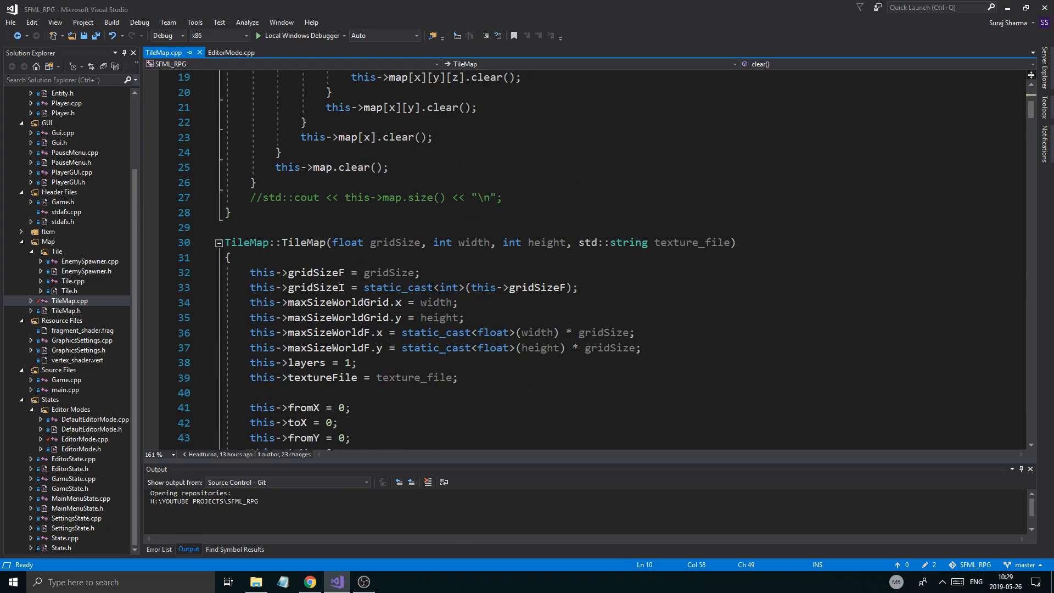
{"action": "scroll", "scroll_direction": "down", "scroll_amount": 3}
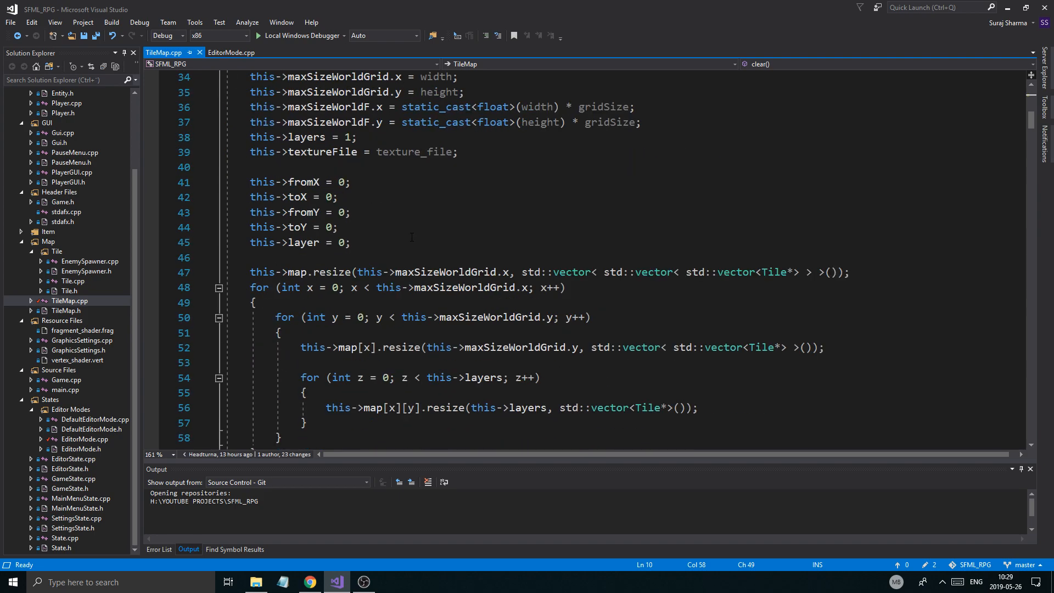
{"action": "scroll", "scroll_direction": "down", "scroll_amount": 3}
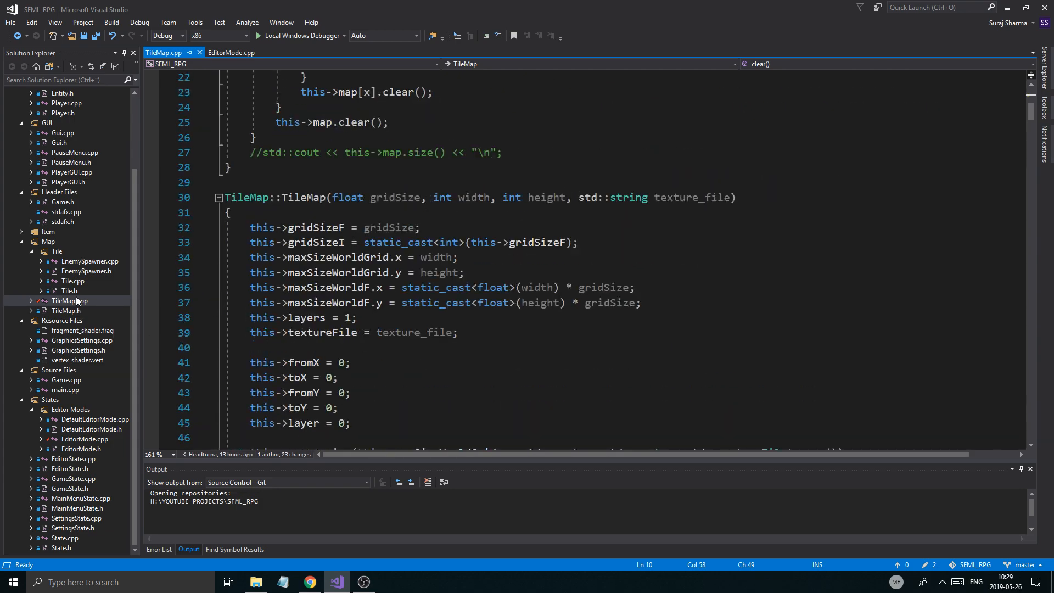
{"action": "right_click", "coordinate": [66, 301]}
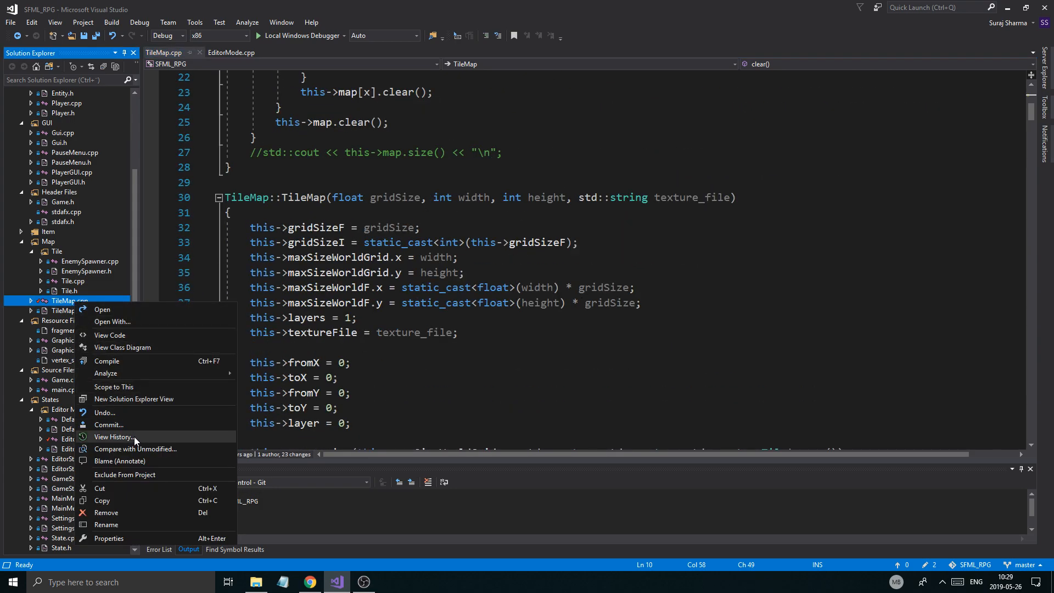
{"action": "left_click", "coordinate": [113, 437]}
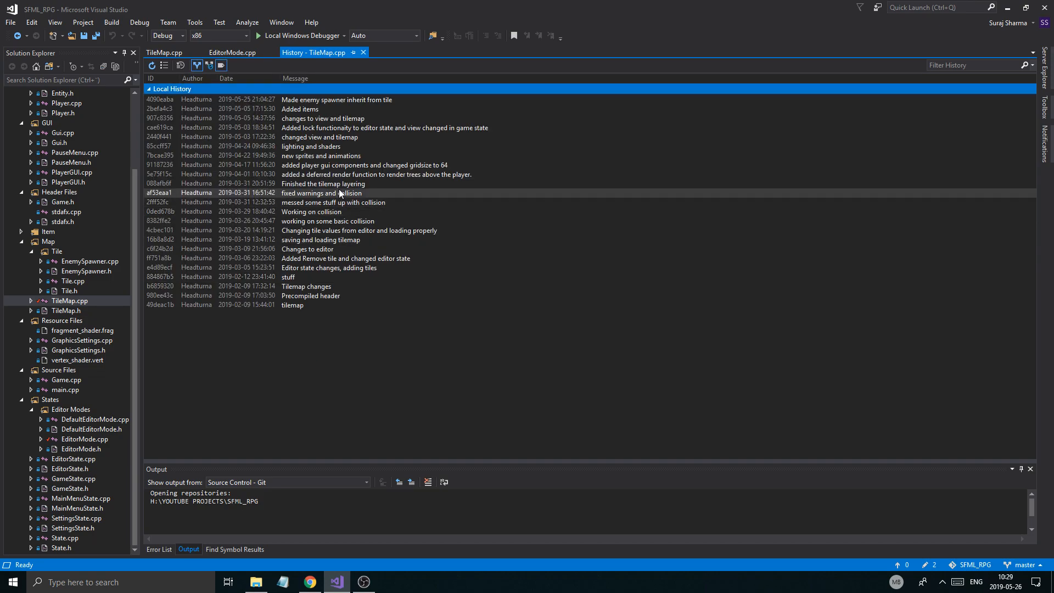
{"action": "right_click", "coordinate": [69, 300]}
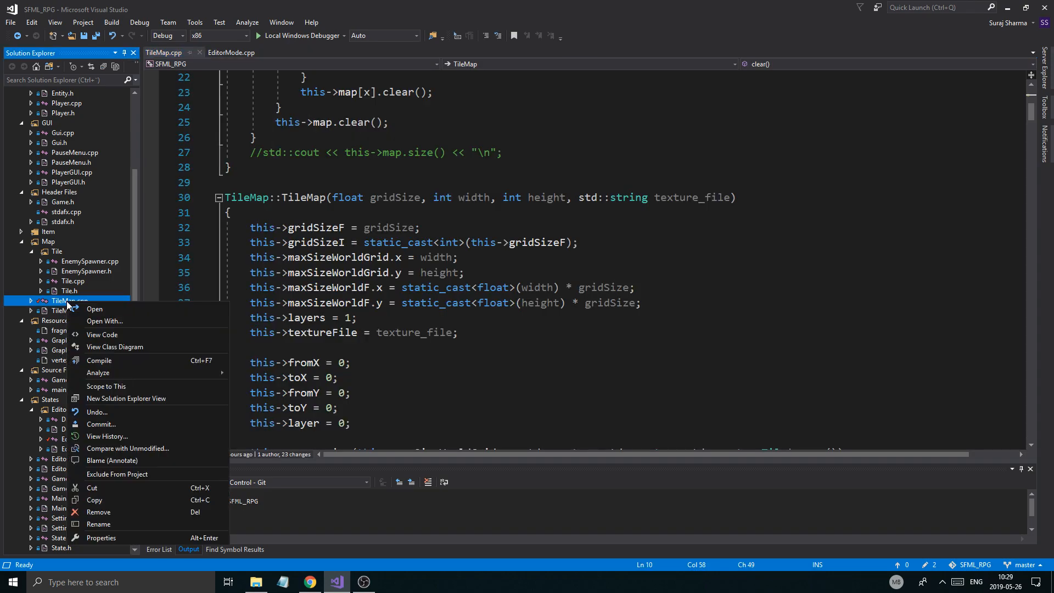
{"action": "mouse_move", "coordinate": [123, 412]}
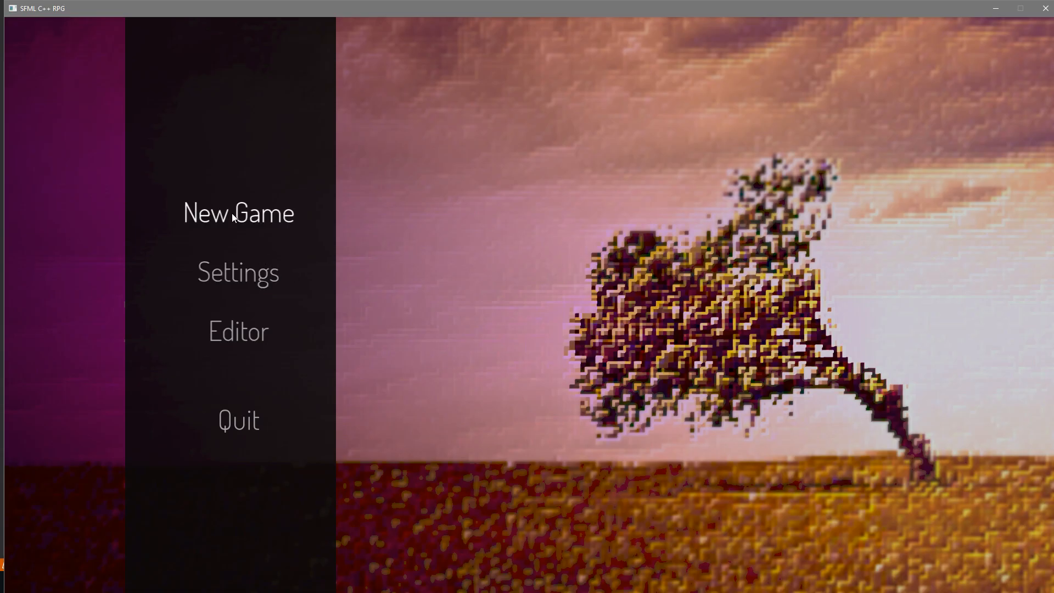
Click New Game on the SFML RPG main menu.
{"action": "left_click", "coordinate": [237, 213]}
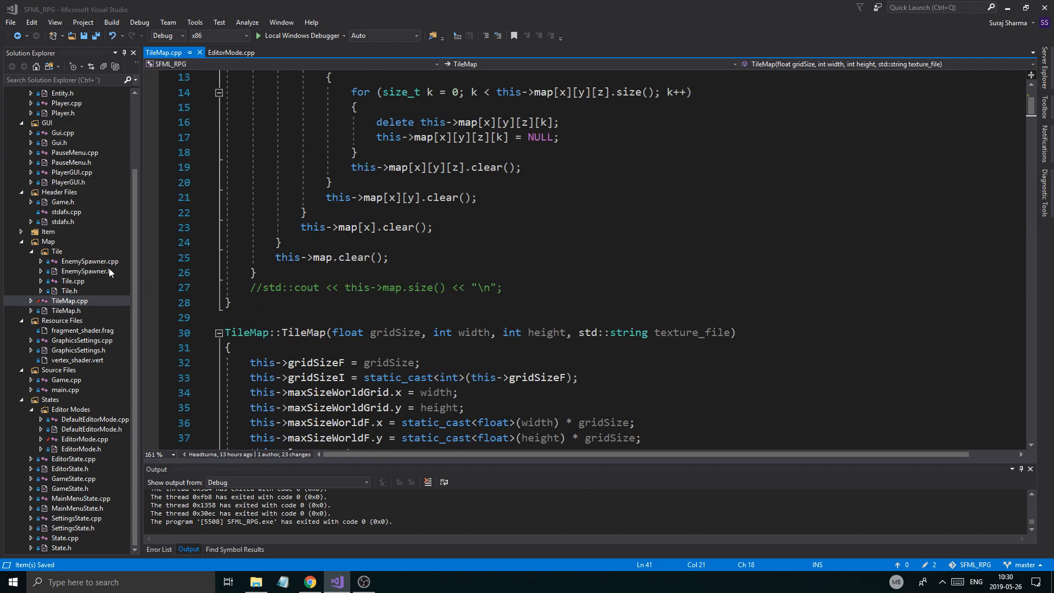
{"action": "mouse_move", "coordinate": [116, 445]}
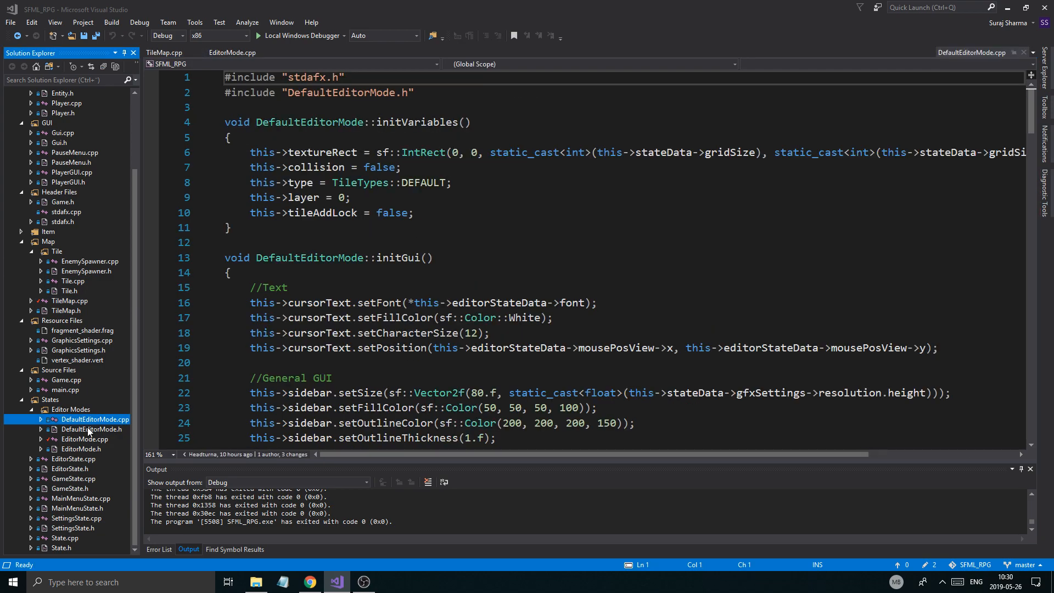
Change DefaultEditorMode::render to take sf::RenderTarget& target and call renderGui(target).
{"action": "scroll", "scroll_direction": "down", "scroll_amount": 3}
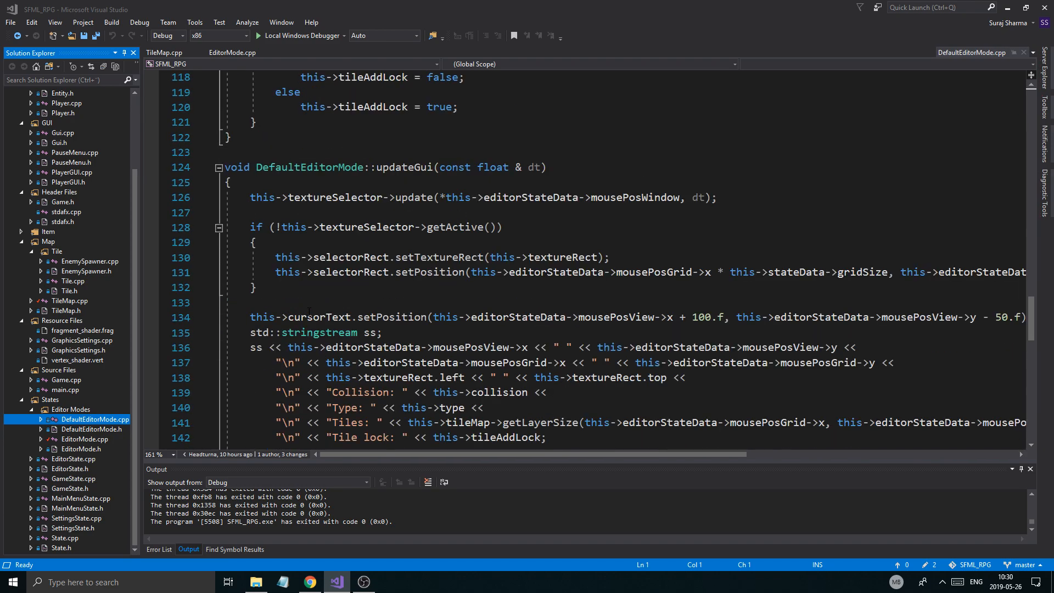
{"action": "scroll", "scroll_direction": "down", "scroll_amount": 3}
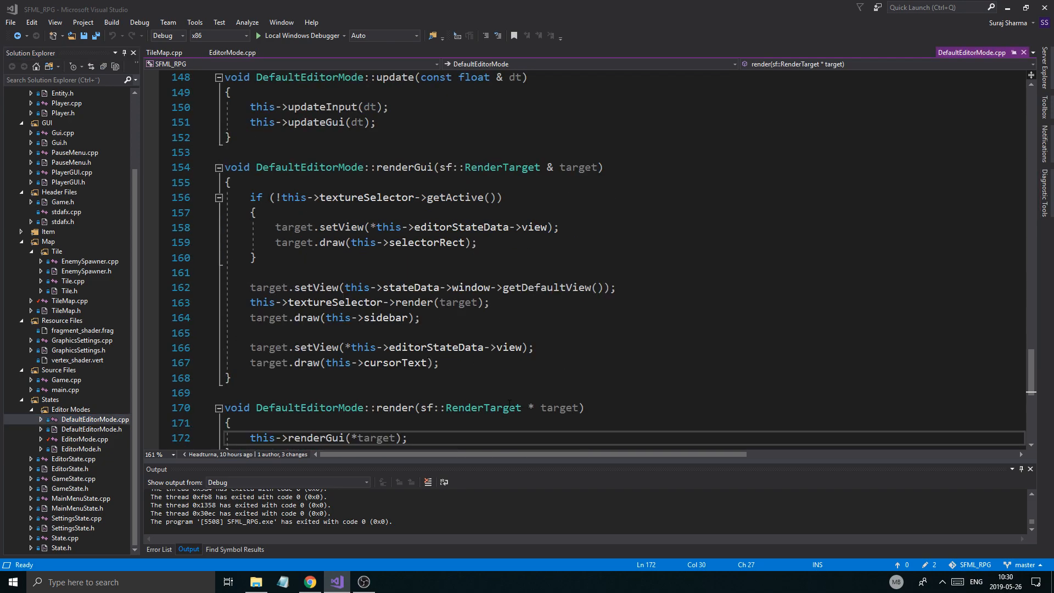
{"action": "left_click", "coordinate": [533, 407]}
{"action": "type", "text": "&"}
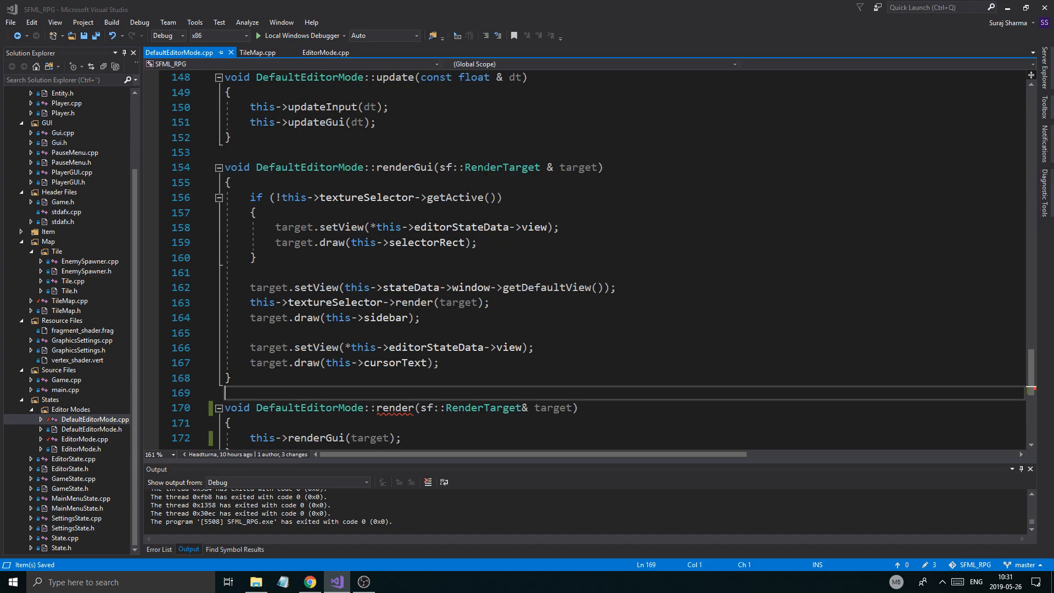
{"action": "scroll", "scroll_direction": "down", "scroll_amount": 3}
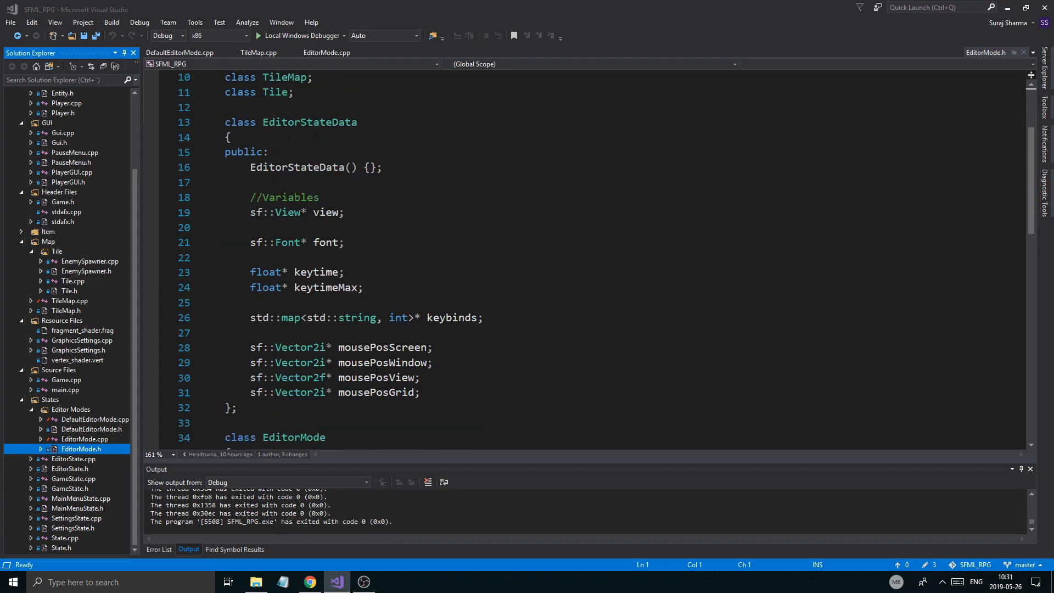
Update the render declaration to void render(sf::RenderTarget& target);.
{"action": "scroll", "scroll_direction": "down", "scroll_amount": 3}
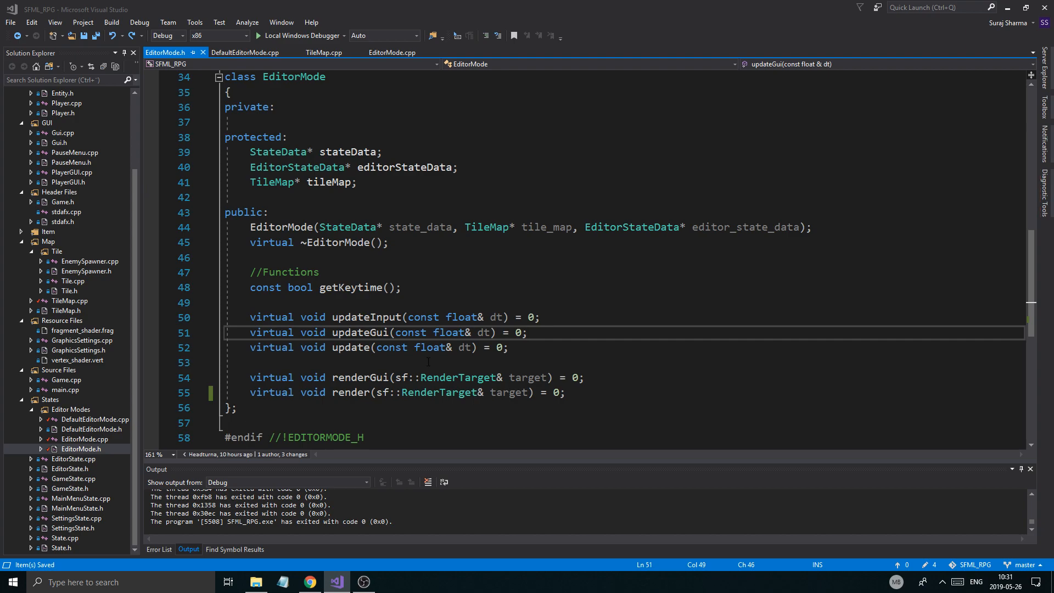
{"action": "mouse_move", "coordinate": [86, 449]}
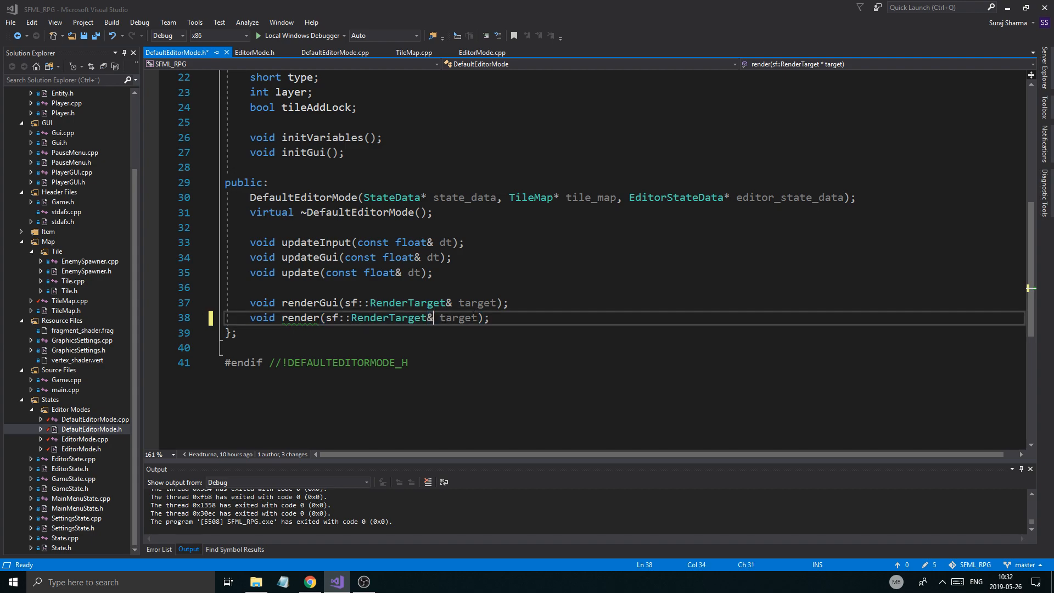
Save the mode header, then bring up DefaultEditorMode.cpp and EditorMode.h.
{"action": "key", "text": "ctrl+s"}
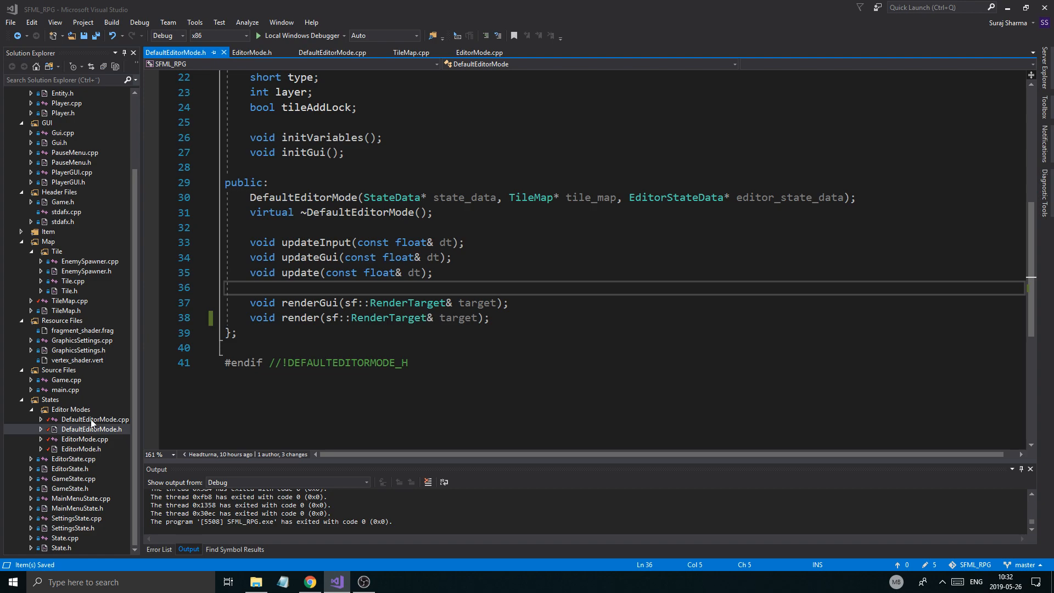
{"action": "left_click", "coordinate": [332, 53]}
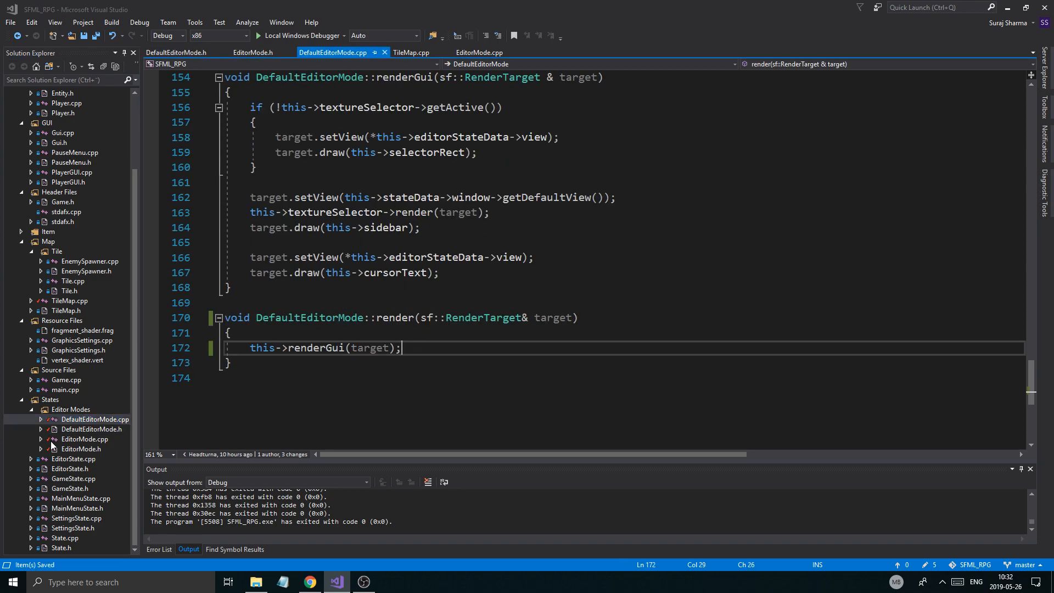
{"action": "left_click", "coordinate": [80, 448]}
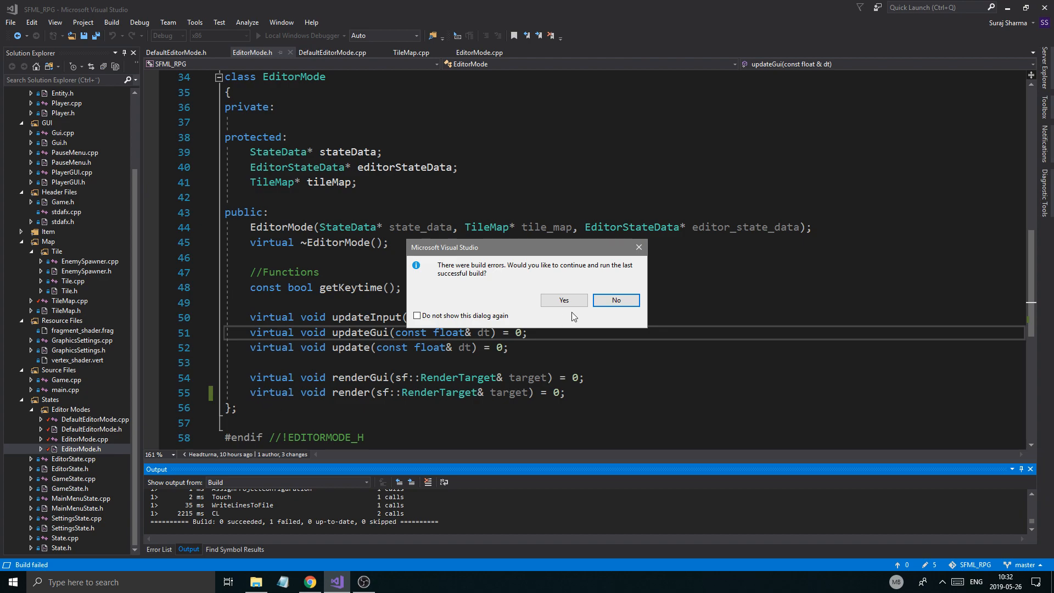
Decline running the last successful build, then open and save EditorState.h.
{"action": "left_click", "coordinate": [614, 300]}
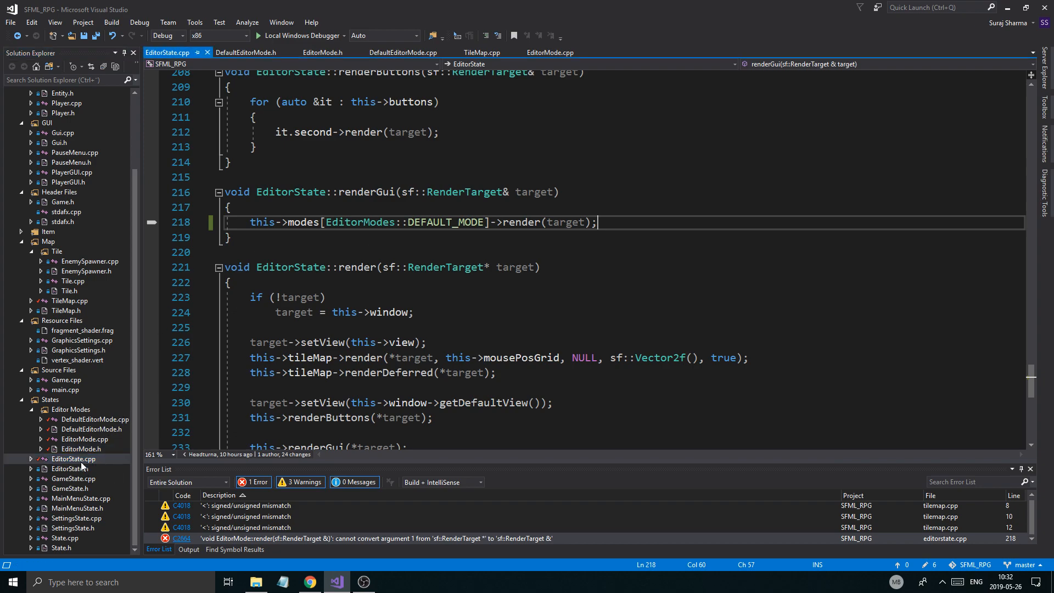
{"action": "left_click", "coordinate": [70, 468]}
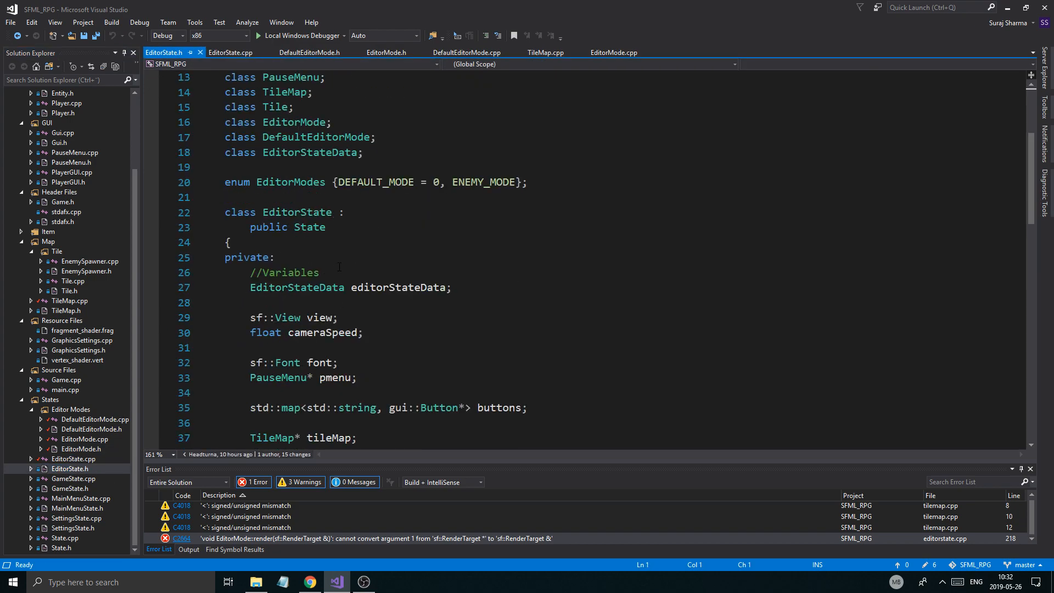
{"action": "scroll", "scroll_direction": "down", "scroll_amount": 3}
{"action": "type", "text": "void initTileMap();"}
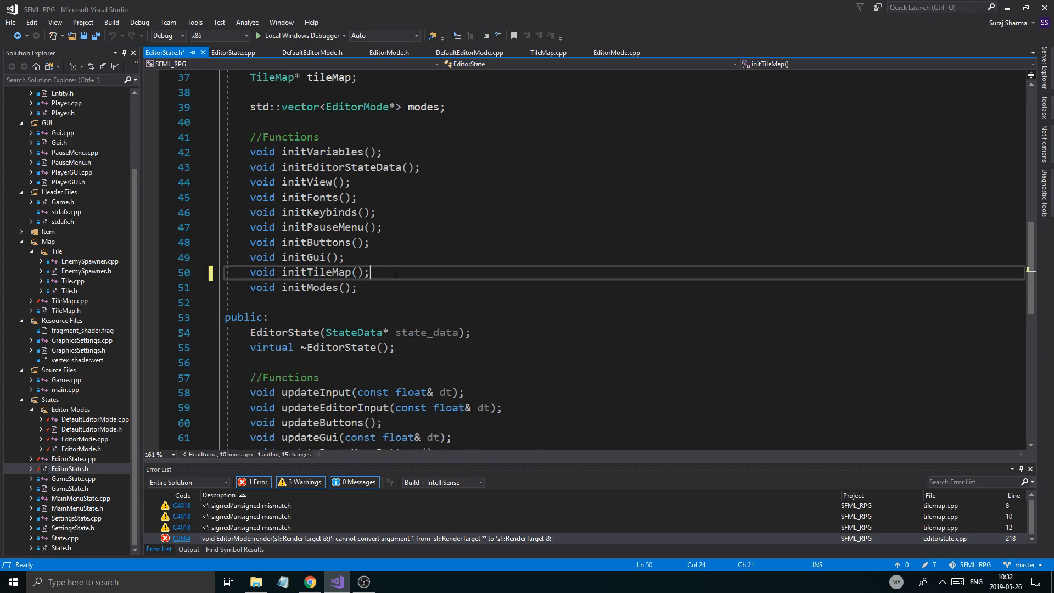
{"action": "key", "text": "ctrl+s"}
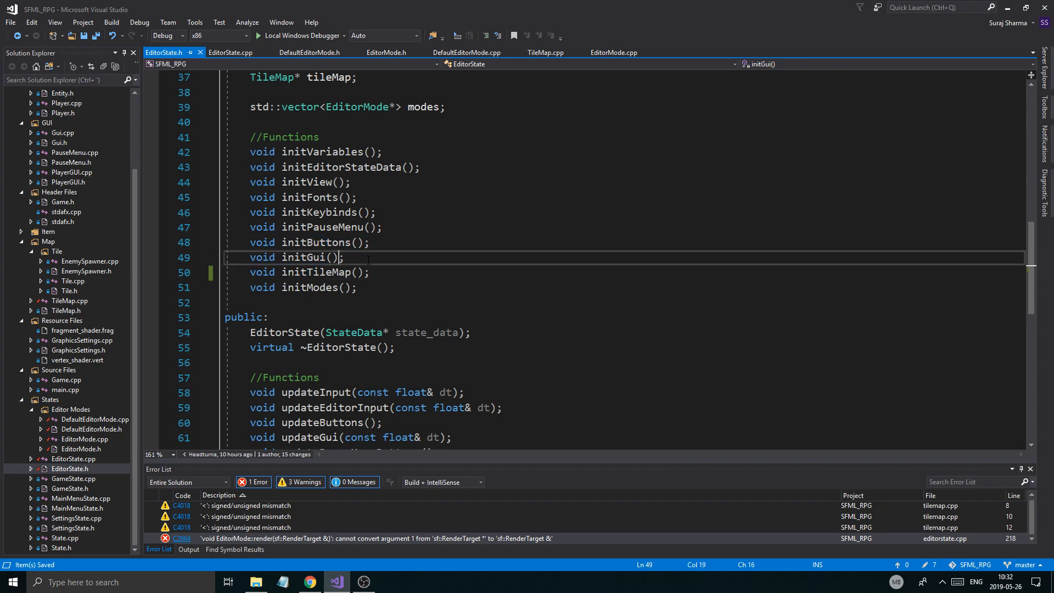
{"action": "scroll", "scroll_direction": "down", "scroll_amount": 3}
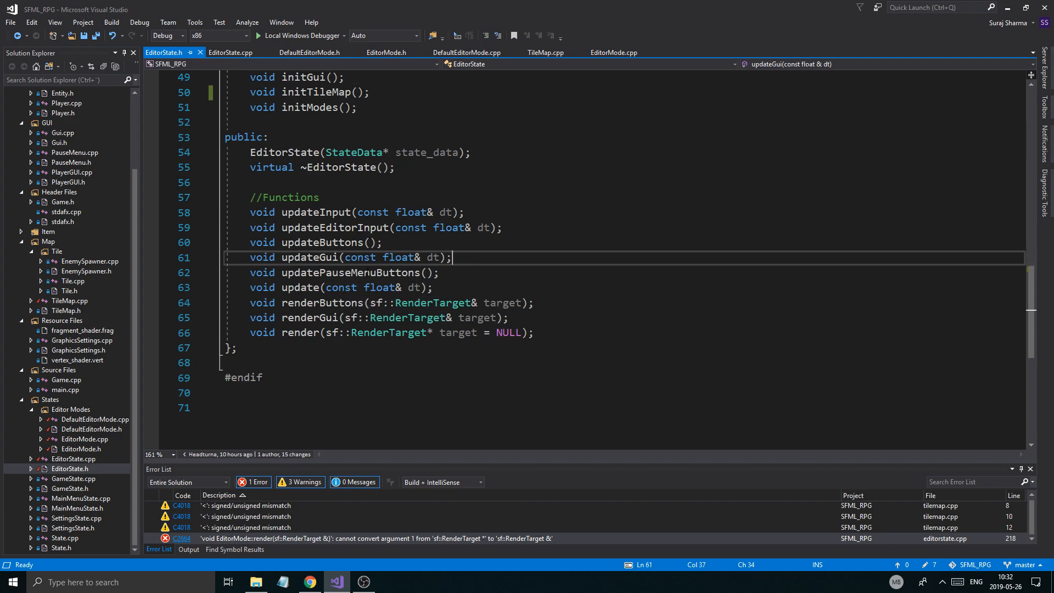
Add updateModes(const float& dt) and renderModes(sf::RenderTarget& target) declarations to EditorState.h.
{"action": "type", "text": "v"}
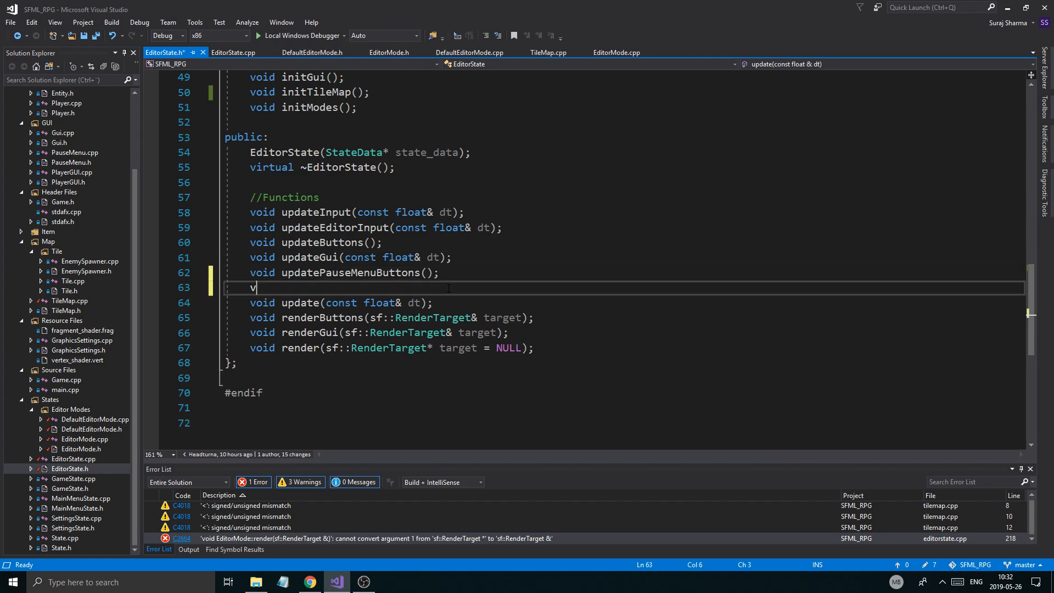
{"action": "type", "text": "oid updateM"}
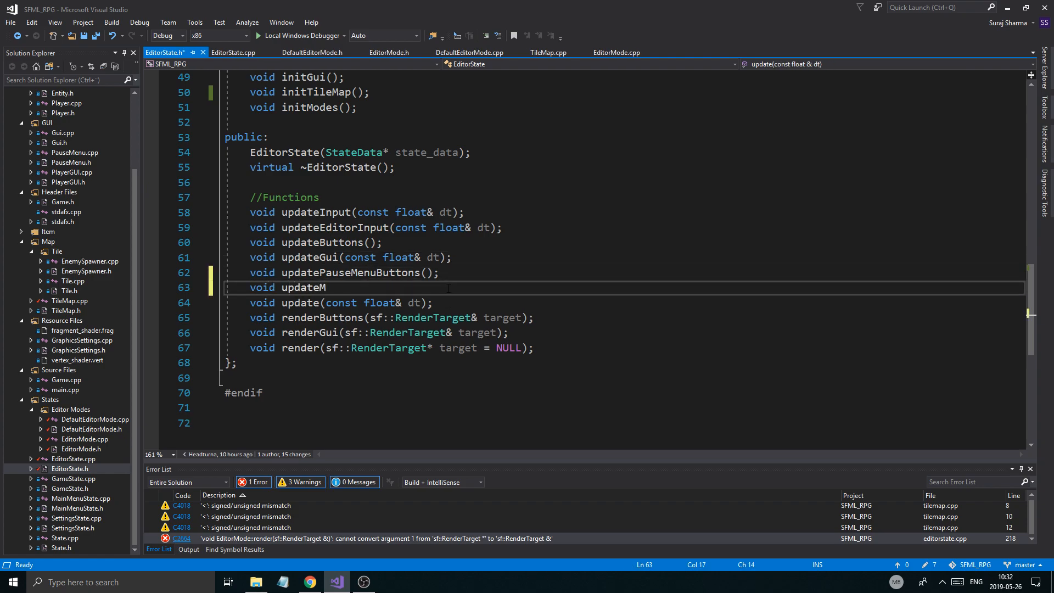
{"action": "type", "text": "odes();"}
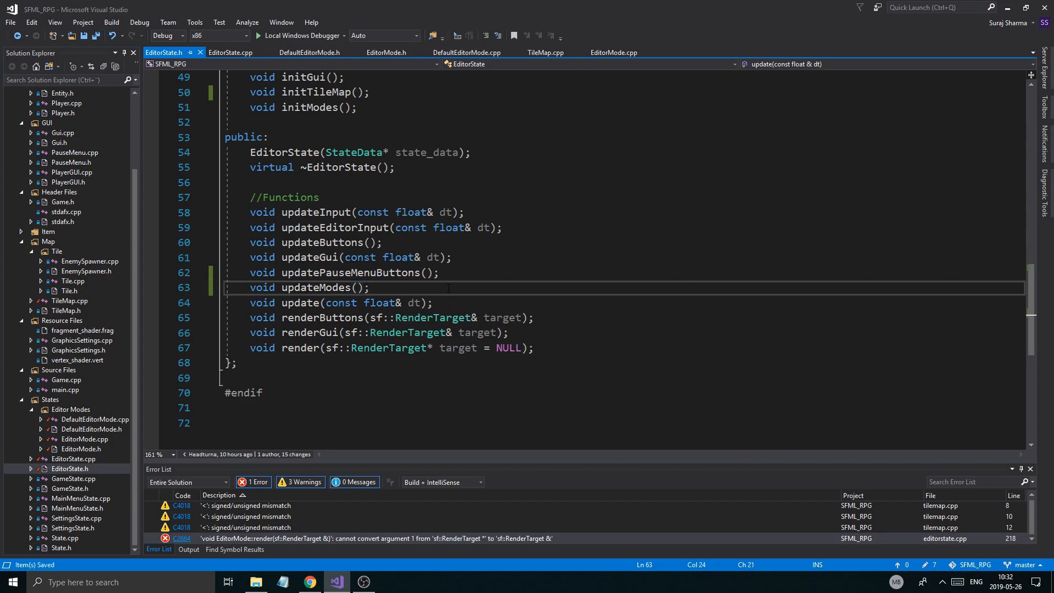
{"action": "left_click_drag", "start_coordinate": [325, 303], "coordinate": [426, 302]}
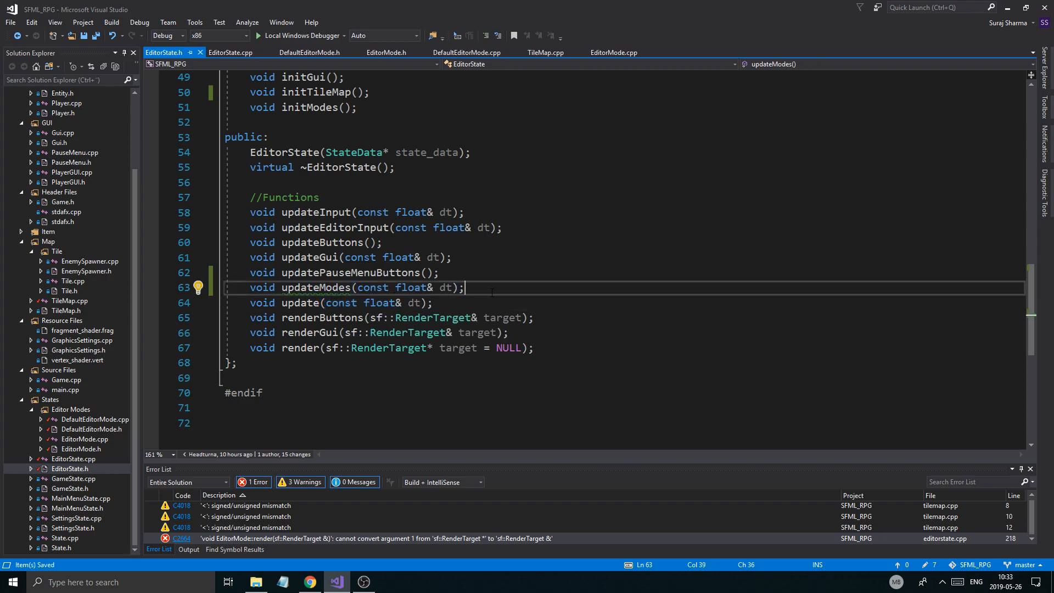
{"action": "key", "text": "enter"}
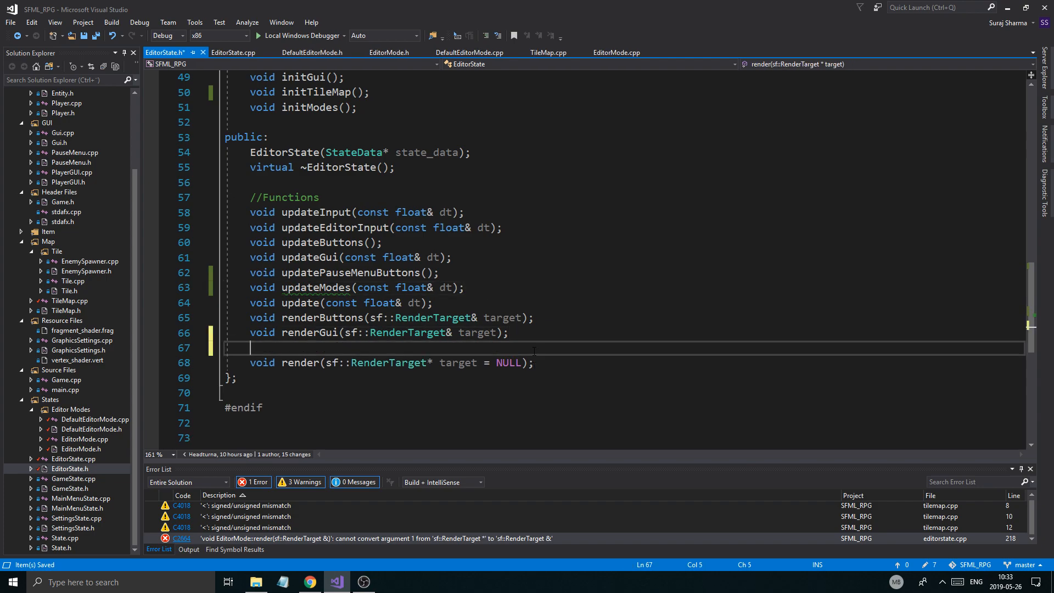
{"action": "type", "text": "void render"}
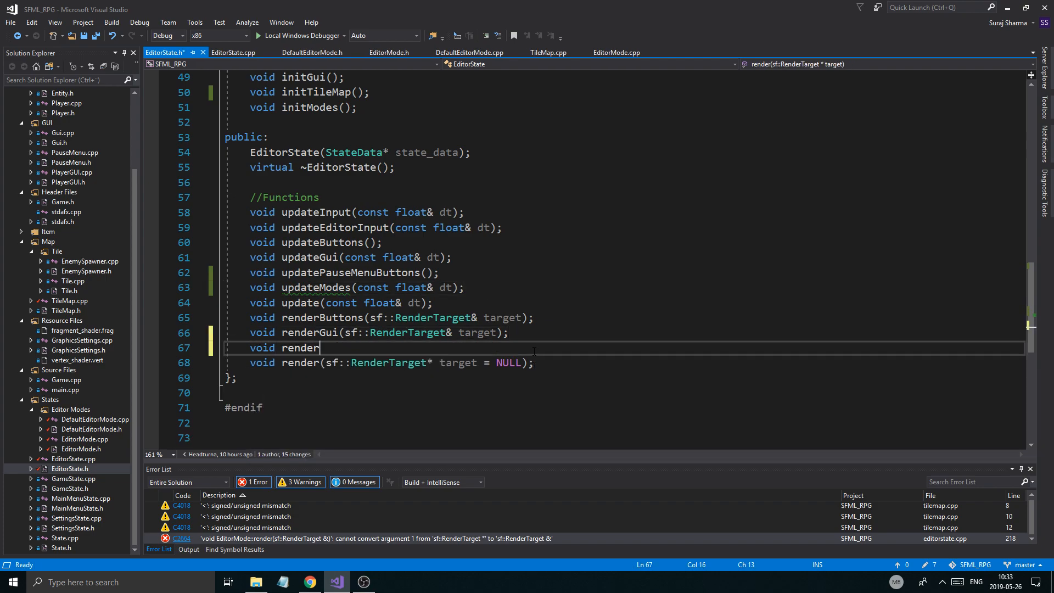
{"action": "type", "text": "Modes()"}
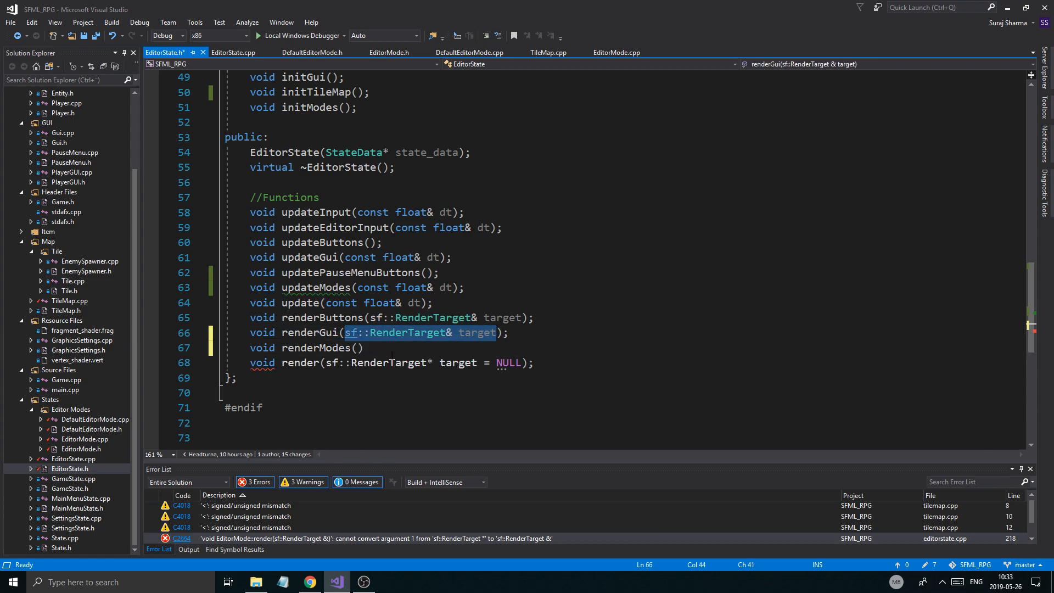
{"action": "type", "text": "sf::RenderTarget& target):"}
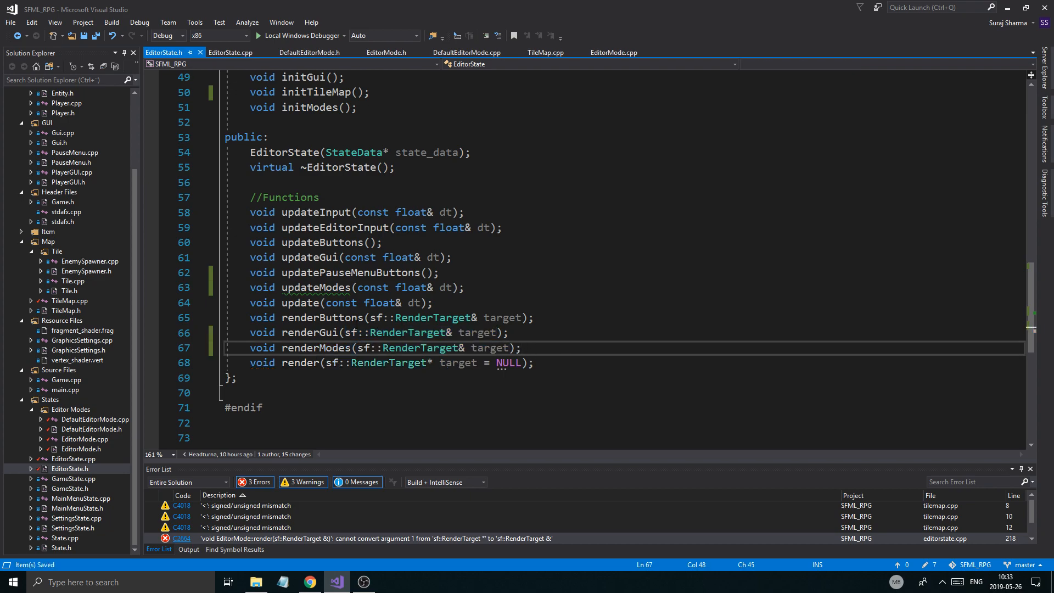
{"action": "double_click", "coordinate": [308, 332]}
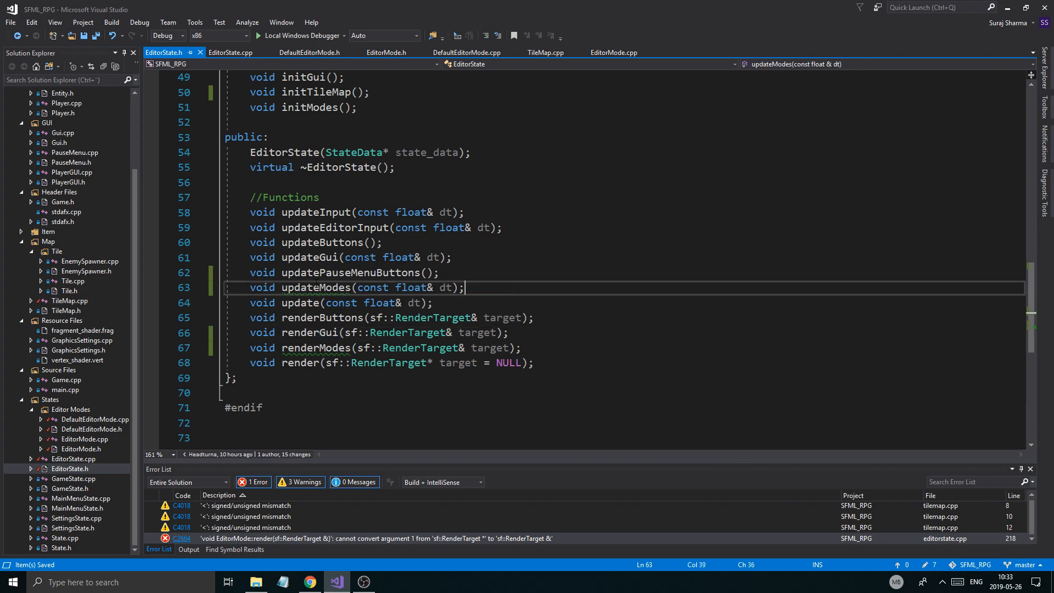
{"action": "double_click", "coordinate": [314, 287]}
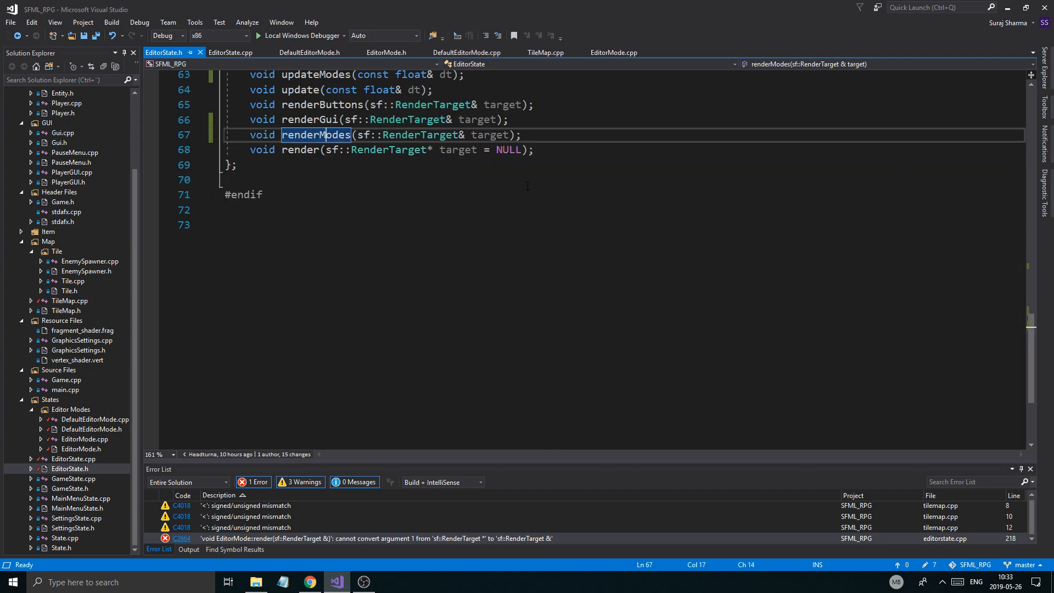
Generate renderModes and move the modes[DEFAULT_MODE]->render(target) call into it from renderGui.
{"action": "left_click", "coordinate": [230, 52]}
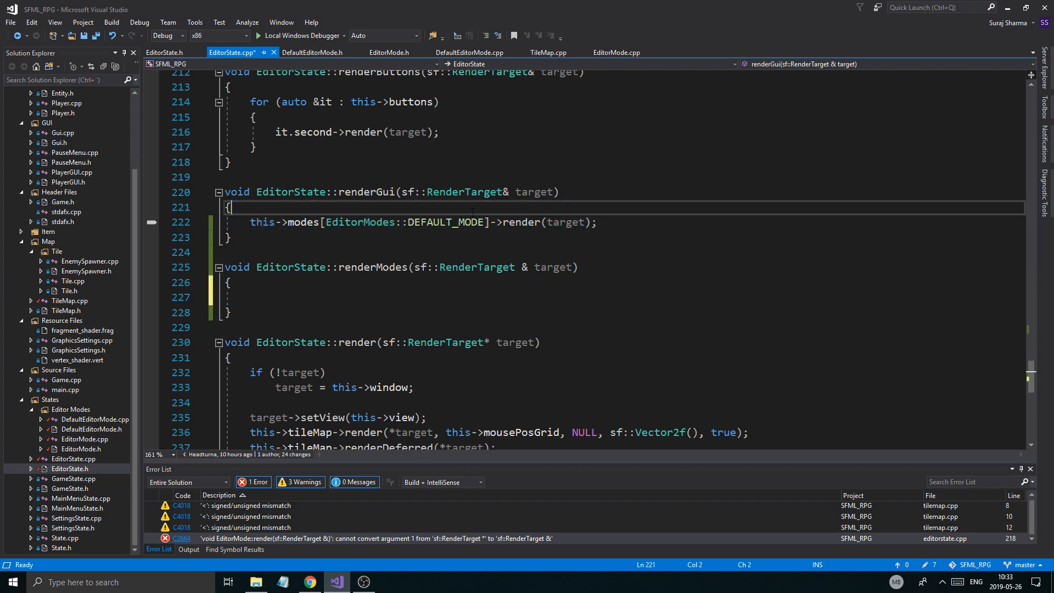
{"action": "triple_click", "coordinate": [422, 221]}
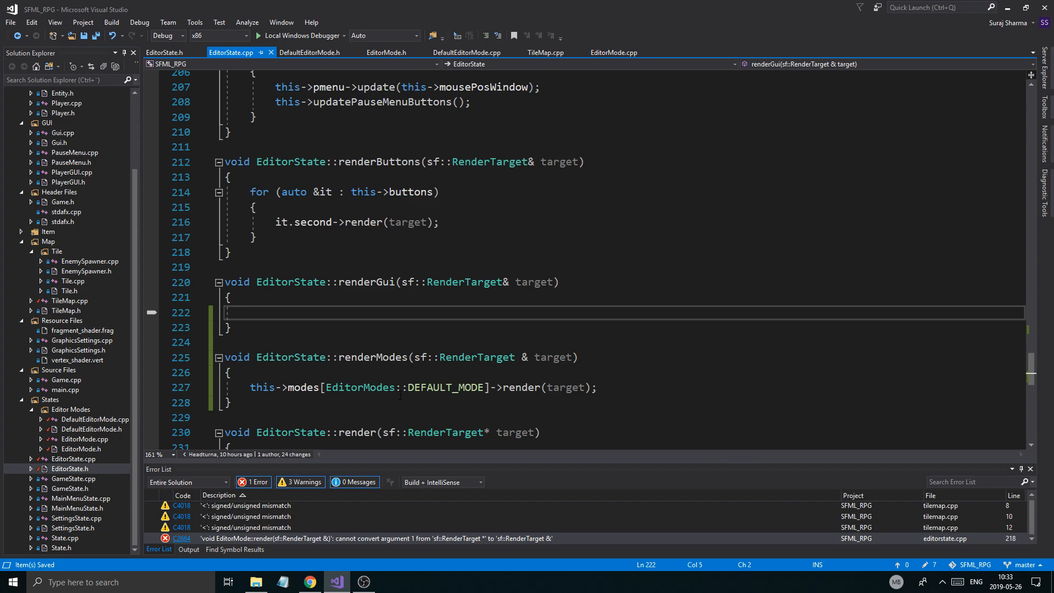
{"action": "mouse_move", "coordinate": [371, 356]}
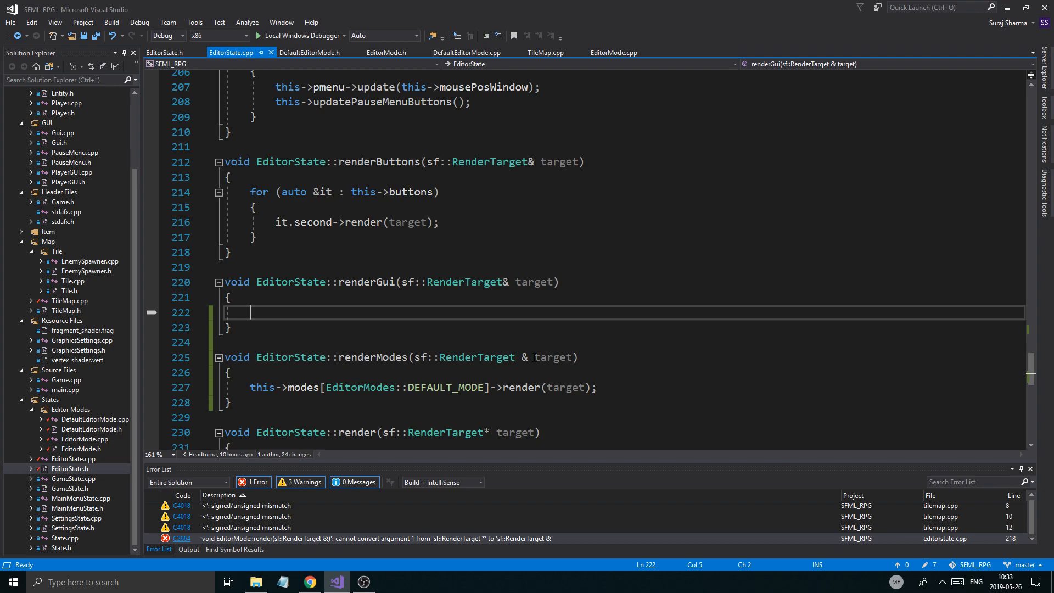
{"action": "scroll", "scroll_direction": "down", "scroll_amount": 3}
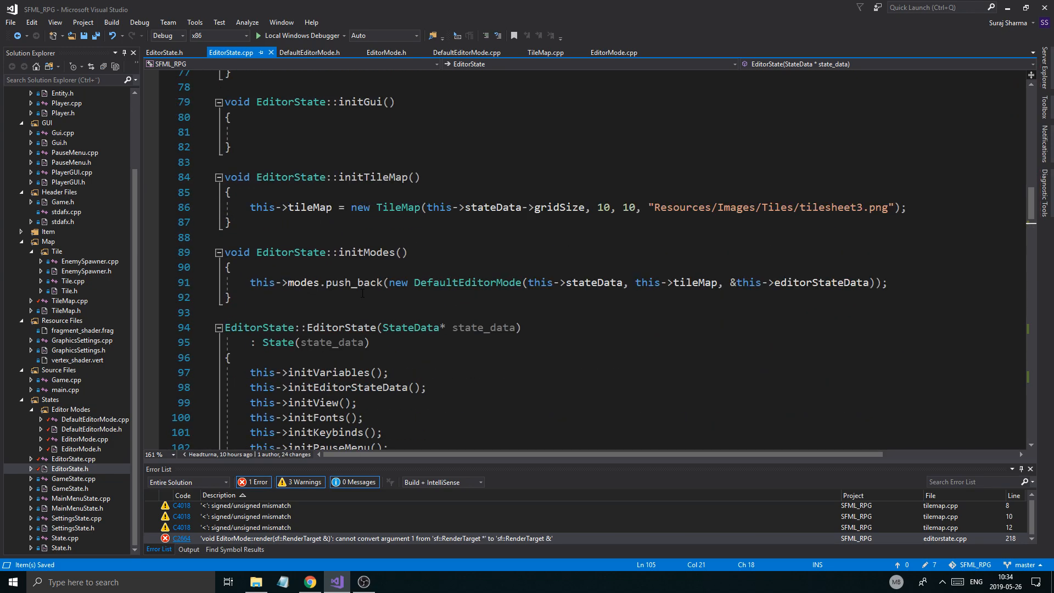
Make updateModes call modes[EditorModes::DEFAULT_MODE]->update(dt) and call updateModes(dt) from update.
{"action": "scroll", "scroll_direction": "down", "scroll_amount": 3}
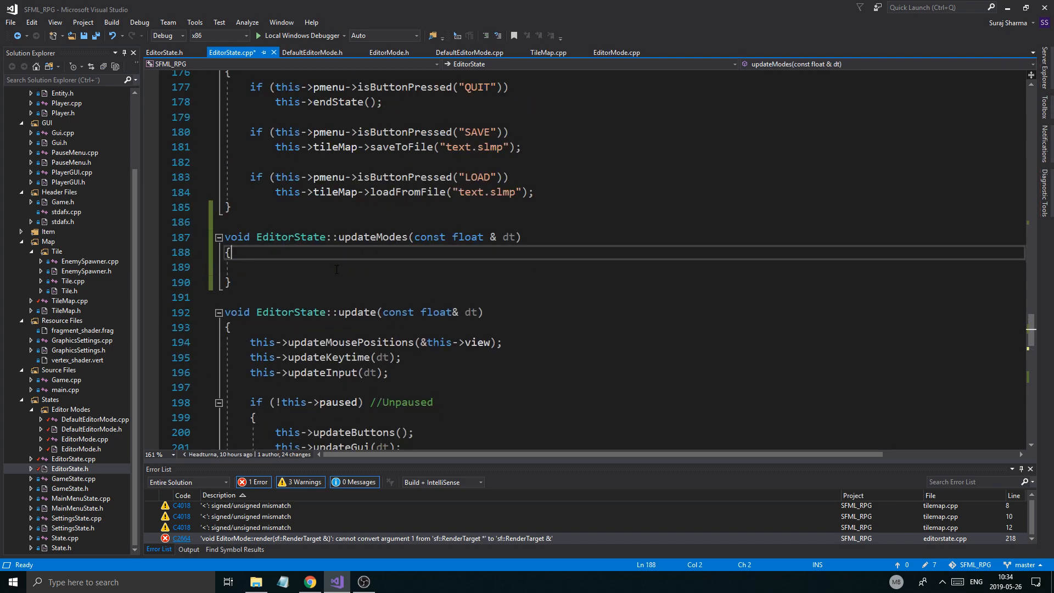
{"action": "type", "text": "this->modes[EditorModes::DEFAULT_MODE]->update(dt);"}
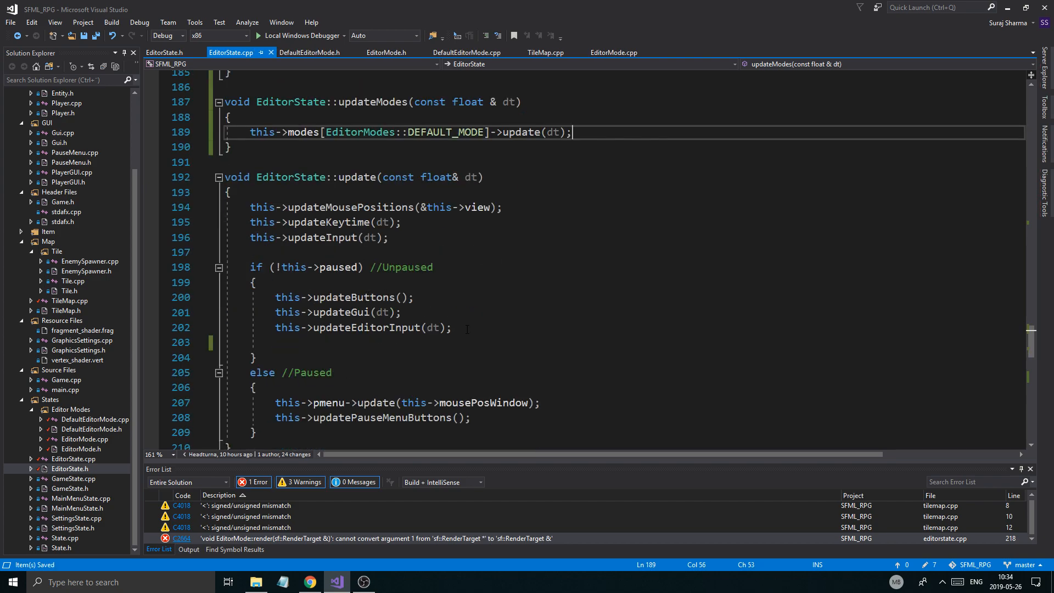
{"action": "type", "text": "this->updateModes("}
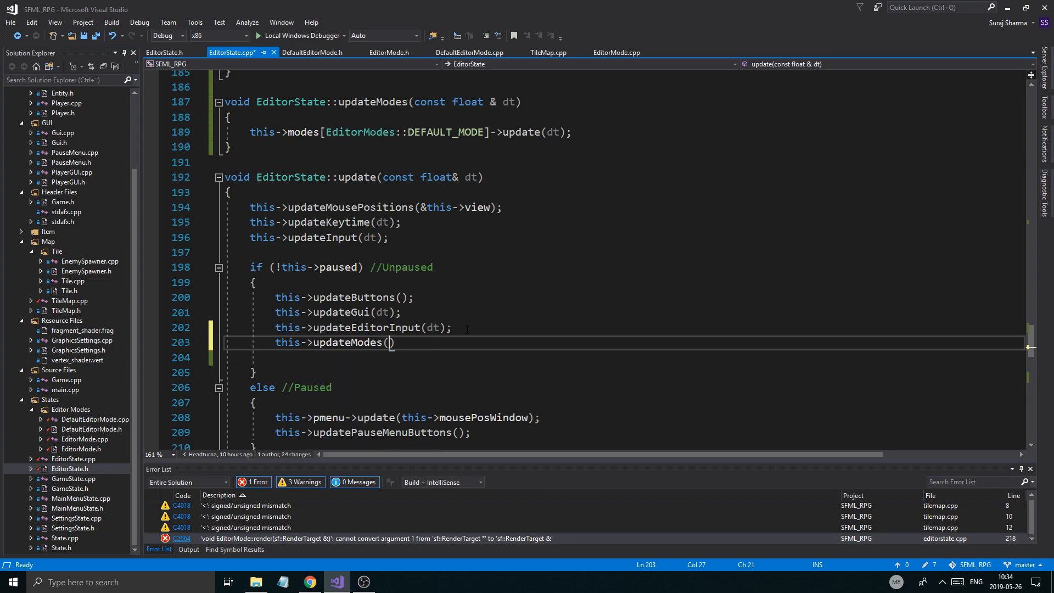
{"action": "type", "text": "dt"}
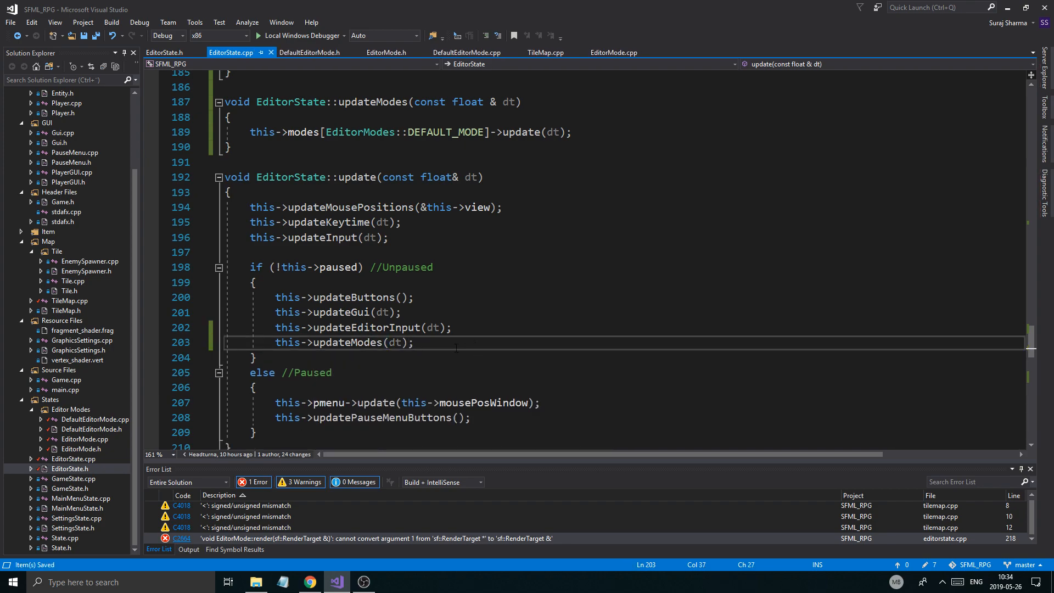
{"action": "double_click", "coordinate": [347, 341]}
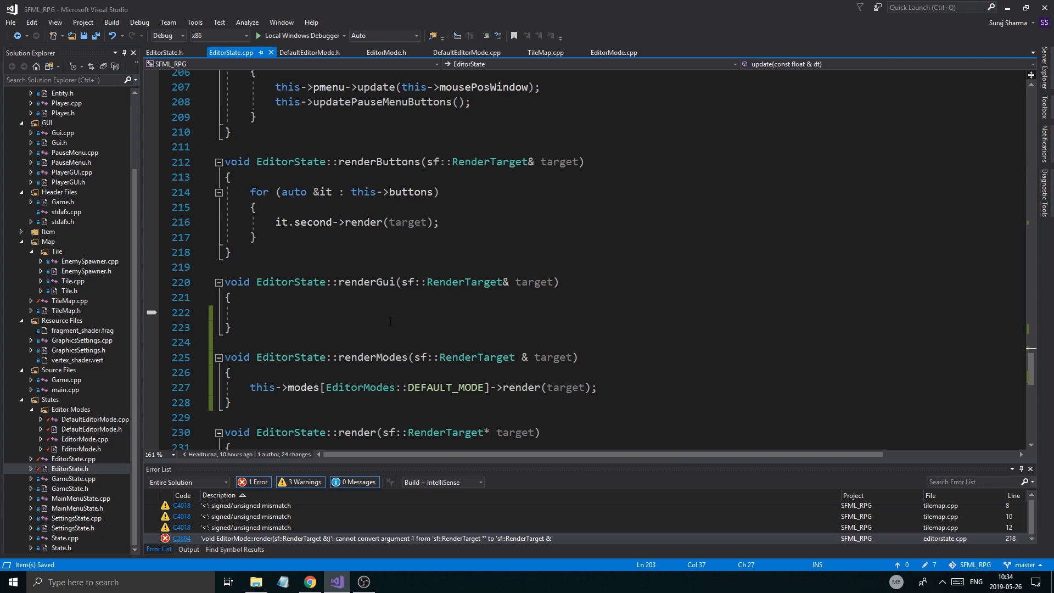
Add this->renderModes(*target); right below this->renderGui(*target) in EditorState::render.
{"action": "scroll", "scroll_direction": "down", "scroll_amount": 3}
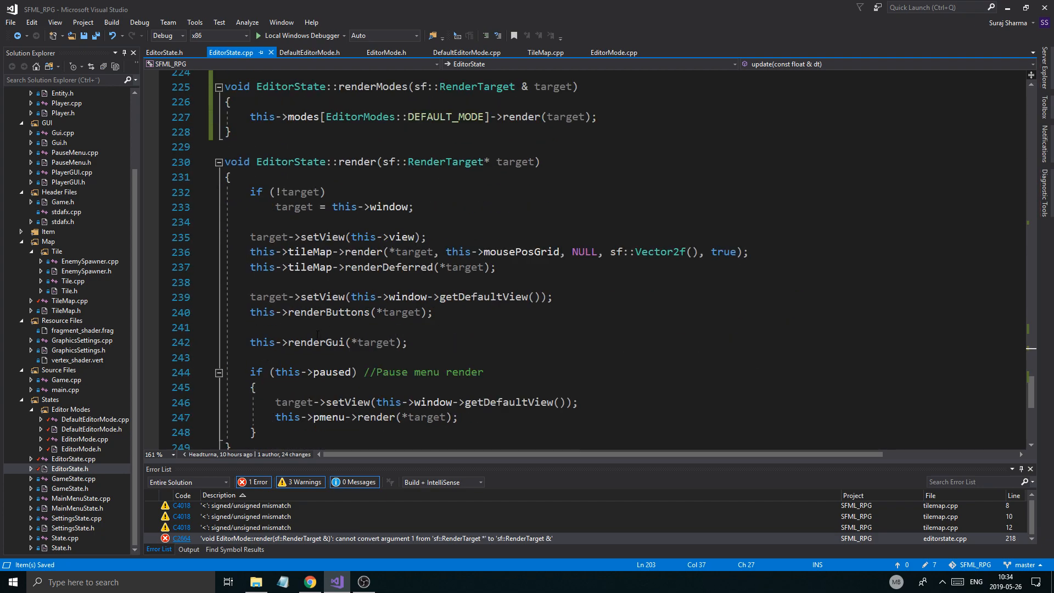
{"action": "scroll", "scroll_direction": "down", "scroll_amount": 3}
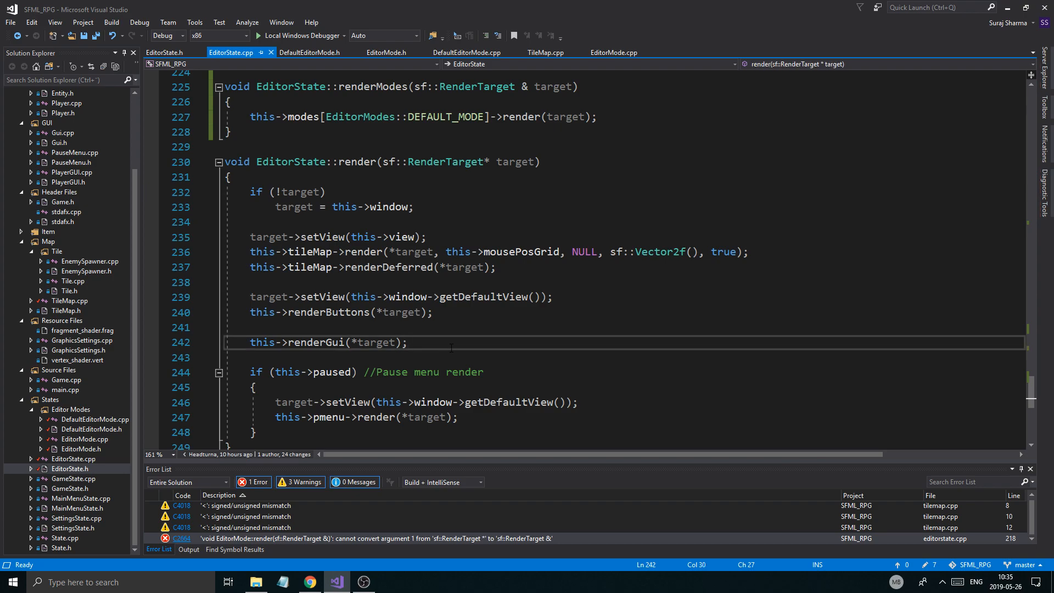
{"action": "type", "text": "this->renderModes("}
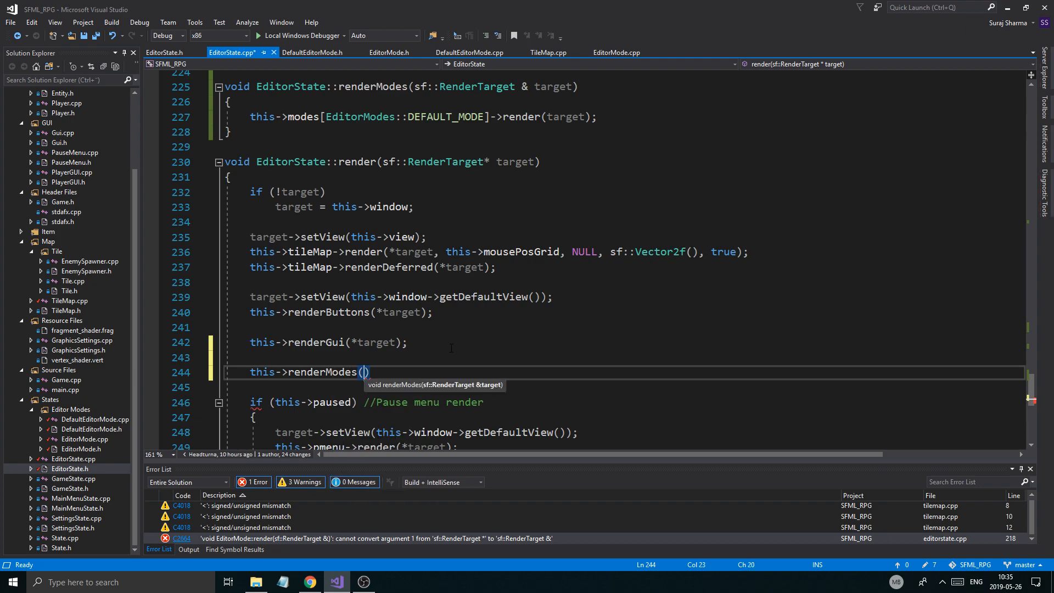
{"action": "type", "text": "*targe"}
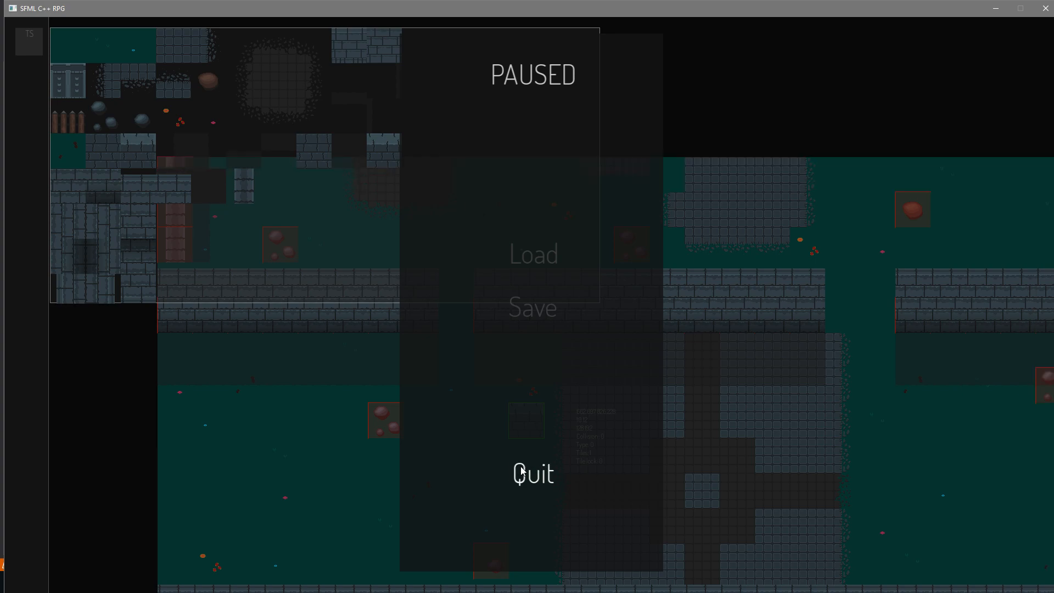
Quit the paused tile map editor from its pause menu.
{"action": "left_click", "coordinate": [532, 472]}
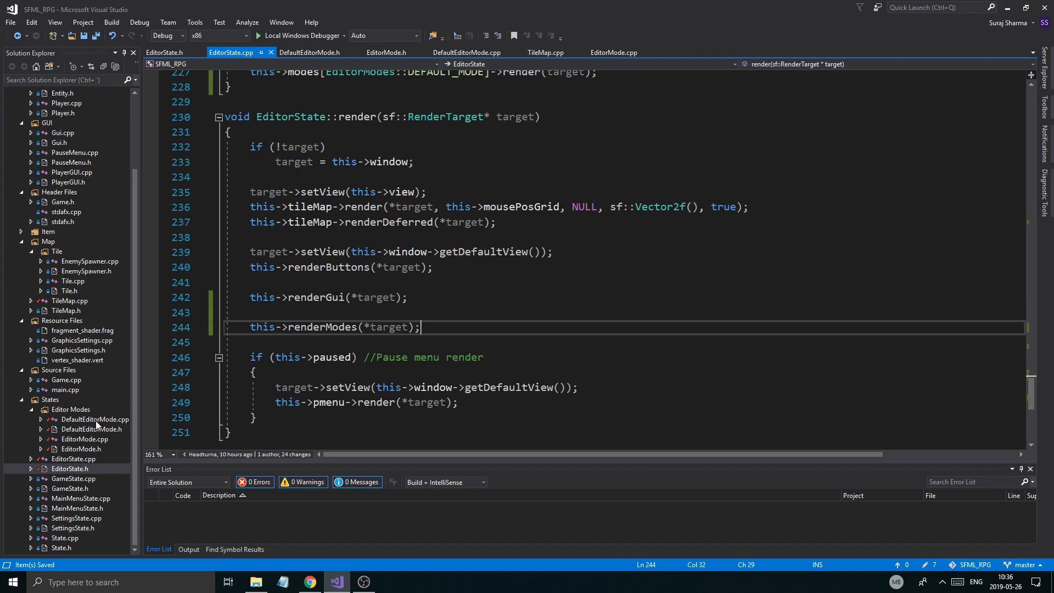
{"action": "mouse_move", "coordinate": [67, 269]}
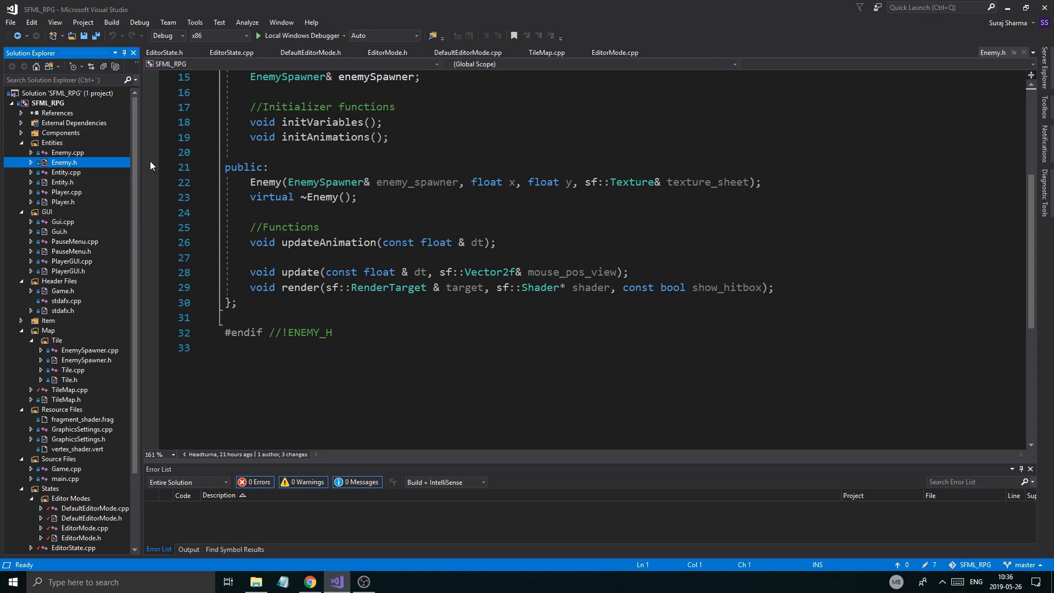
Open Enemy.cpp and scroll down to Enemy::render.
{"action": "left_click", "coordinate": [67, 152]}
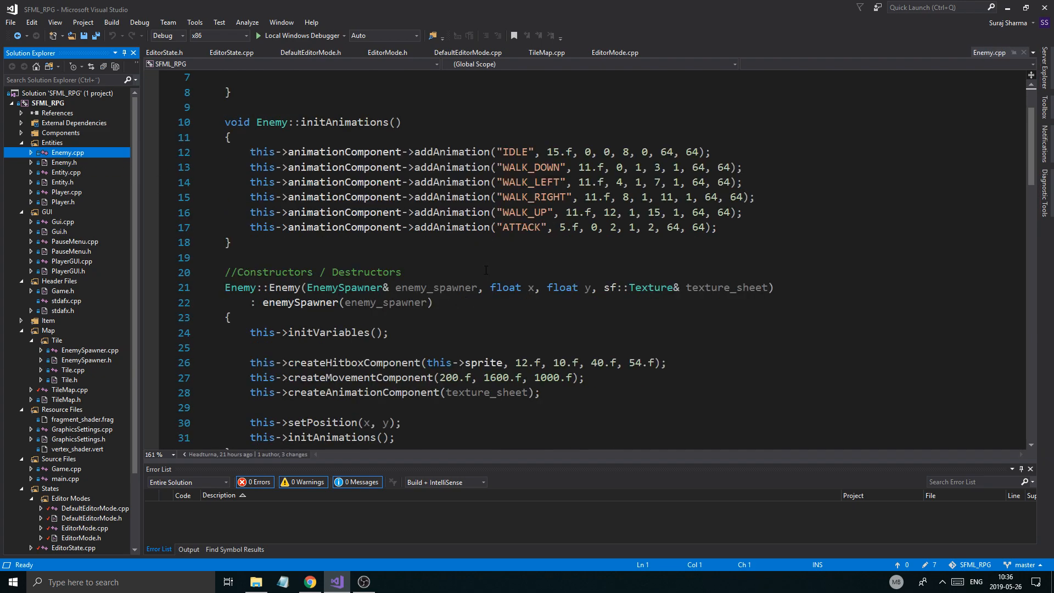
{"action": "scroll", "scroll_direction": "down", "scroll_amount": 3}
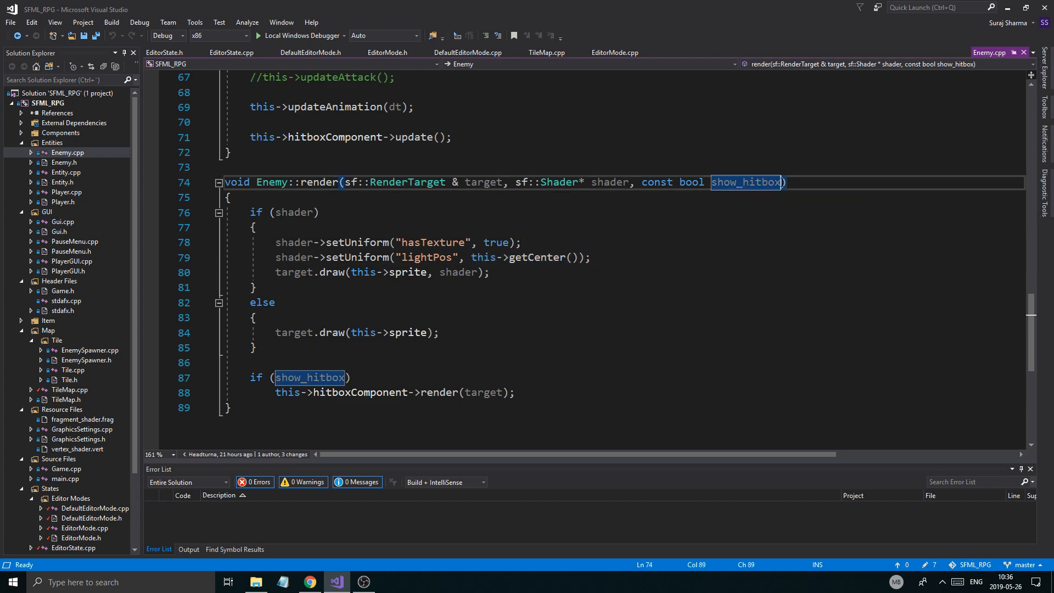
Insert a const sf::Vector2f light_position parameter before show_hitbox in Enemy::render.
{"action": "type", "text": ","}
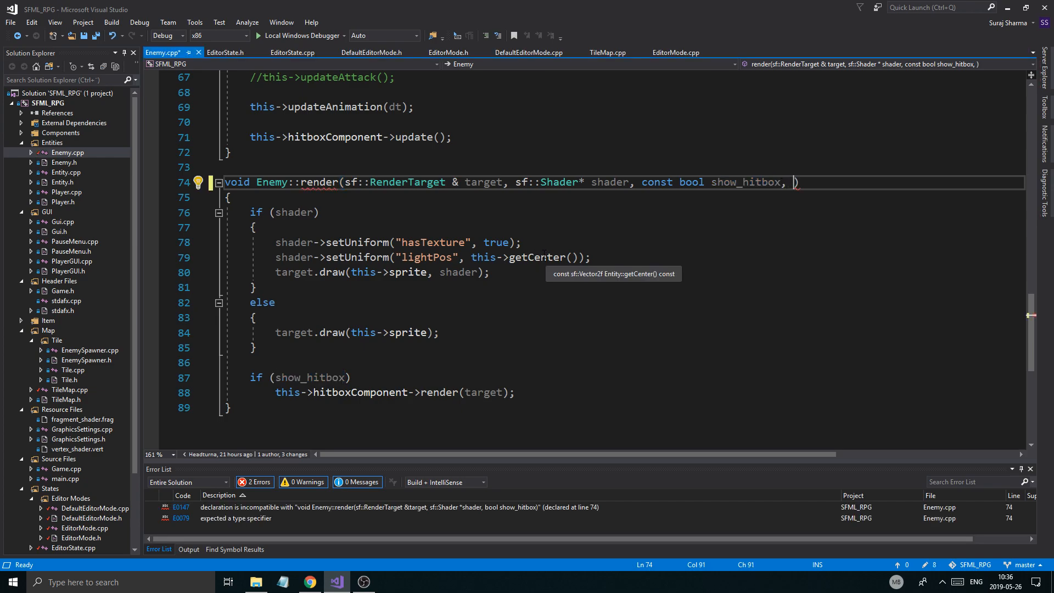
{"action": "type", "text": "c"}
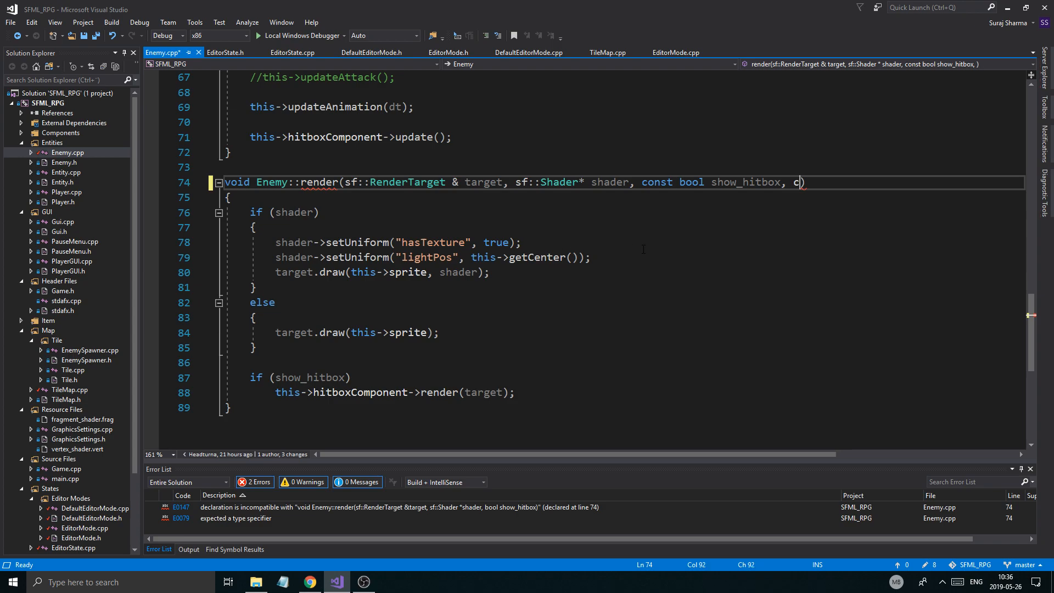
{"action": "type", "text": "onst sf::Vector2f light_position"}
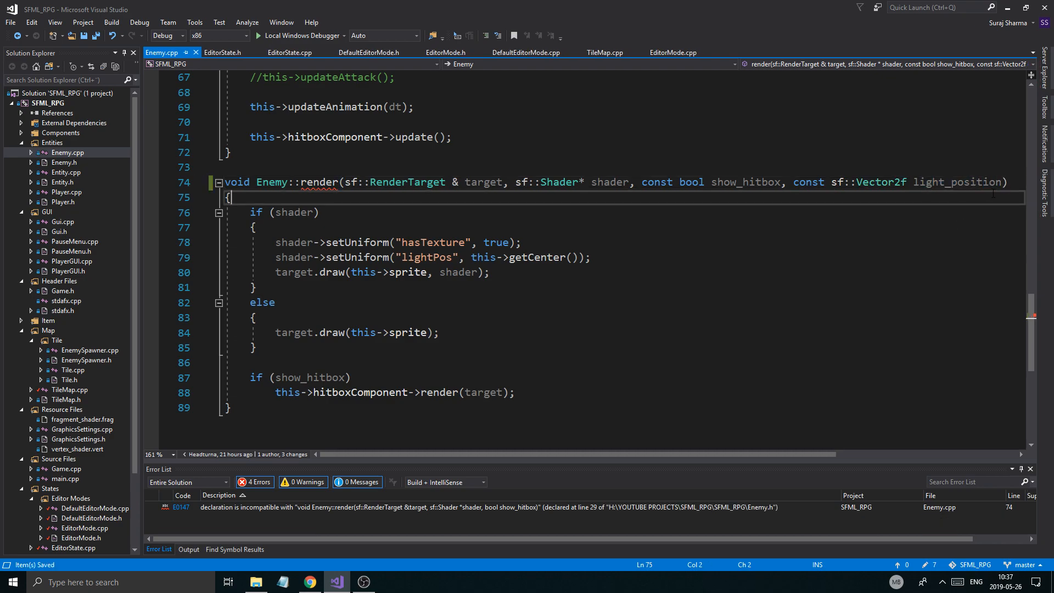
{"action": "key", "text": "Backspace"}
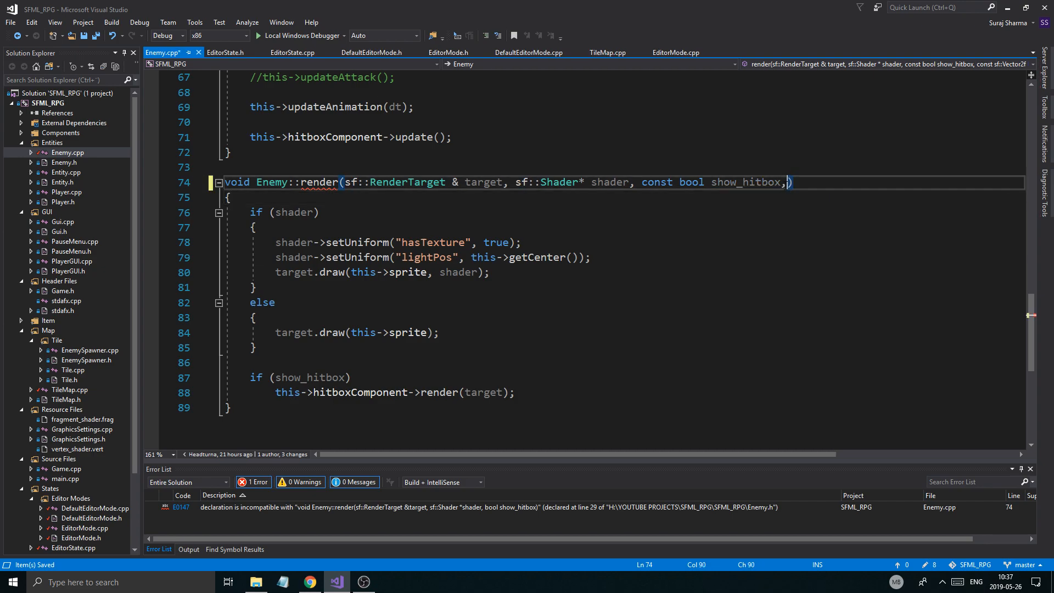
{"action": "type", "text": "sf::Vector2f light_position, const"}
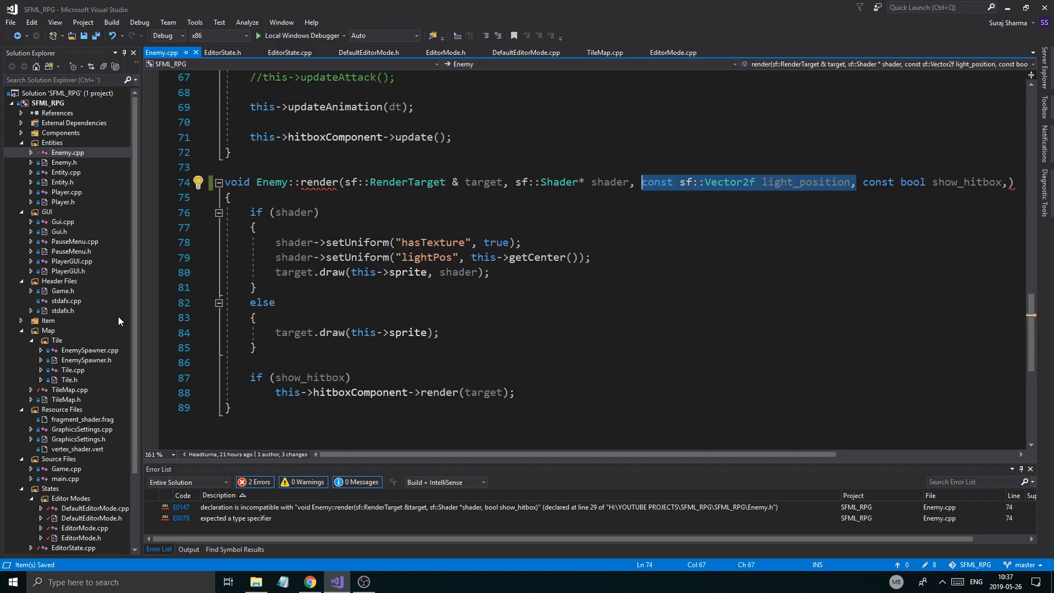
{"action": "left_click", "coordinate": [62, 182]}
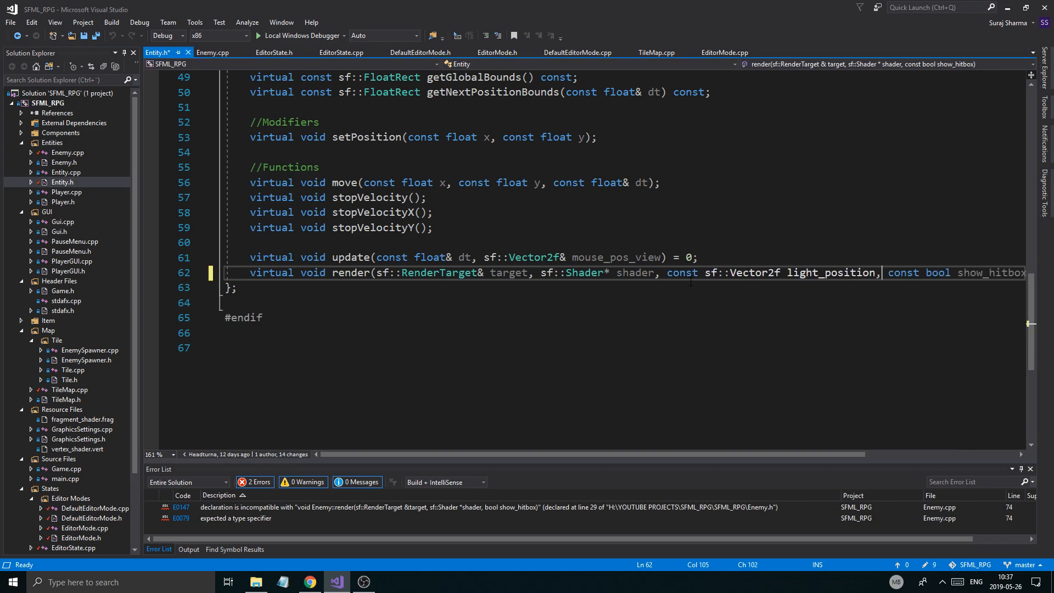
Save Entity.h with light_position in its virtual render, then open Player.h.
{"action": "key", "text": "ctrl+s"}
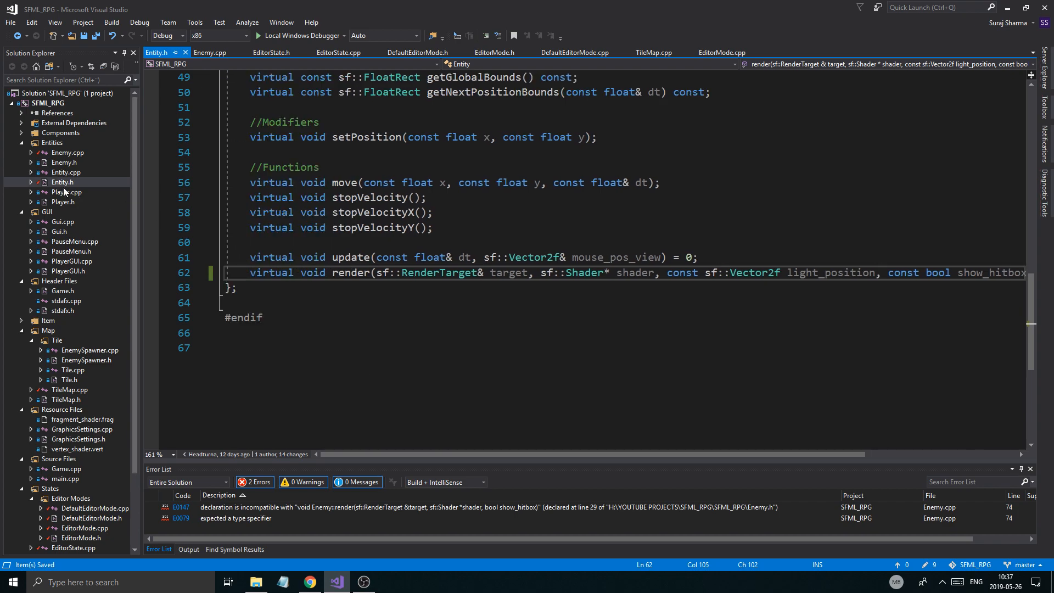
{"action": "left_click", "coordinate": [62, 202]}
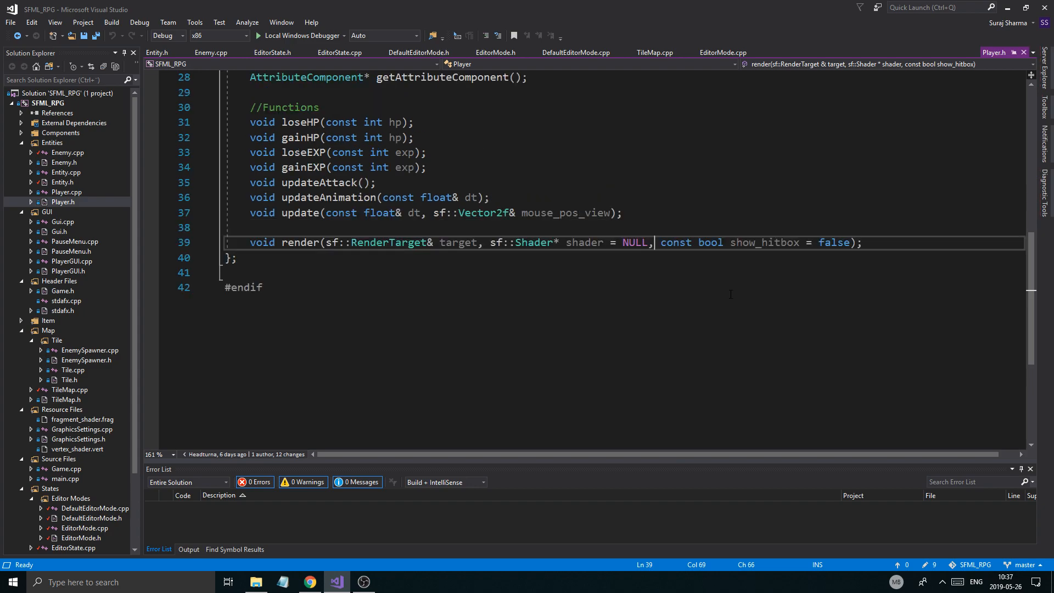
Add 'const sf::Vector2f light_position = sf::Vector2f()' before show_hitbox in Player.h's render.
{"action": "type", "text": "const sf::Vector2f light_position, const"}
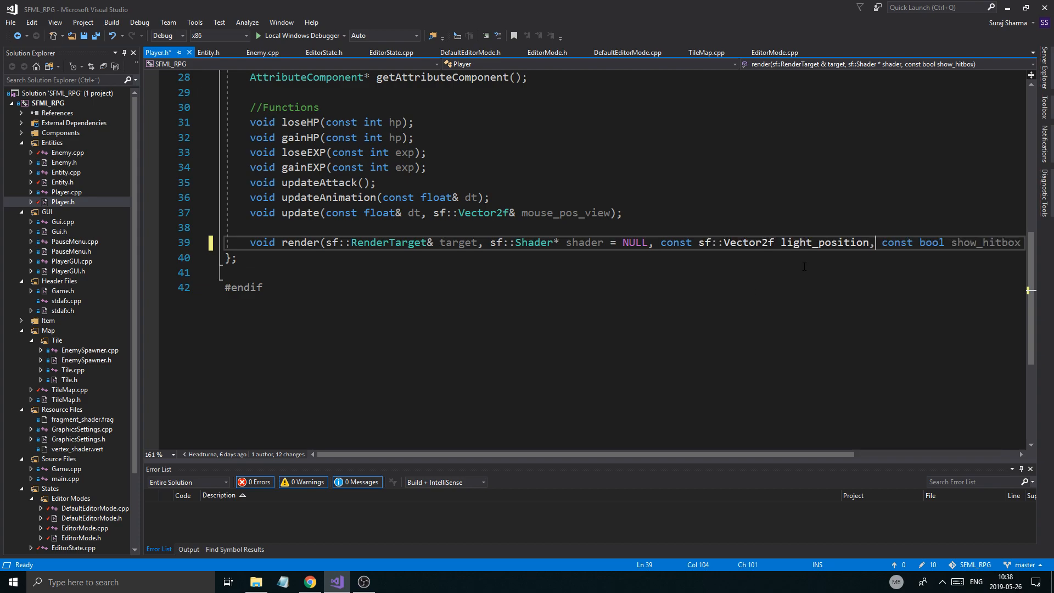
{"action": "double_click", "coordinate": [824, 242]}
{"action": "type", "text": " = sf::"}
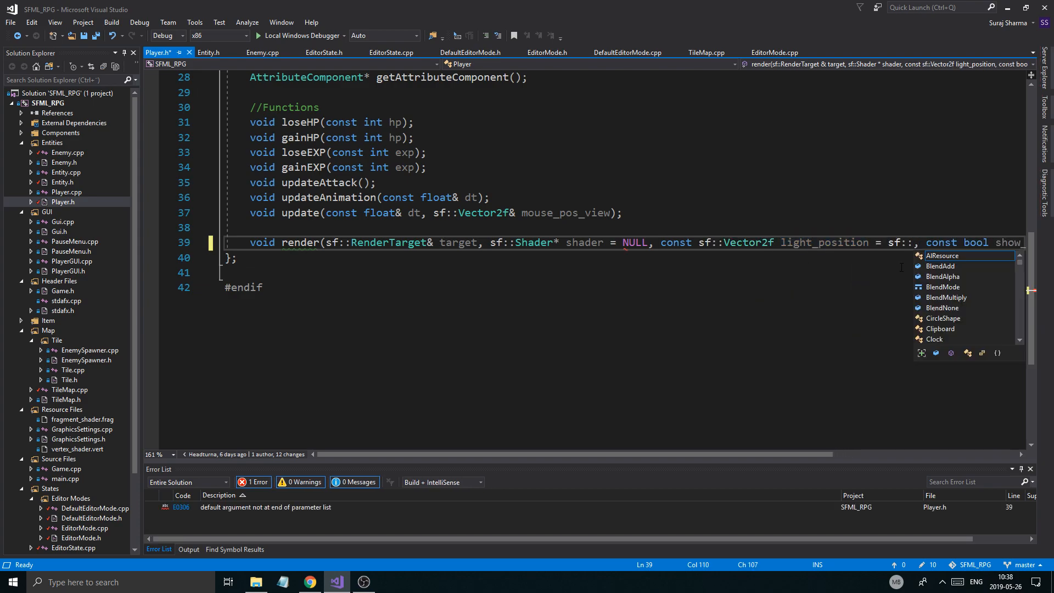
{"action": "type", "text": "Vector2f()"}
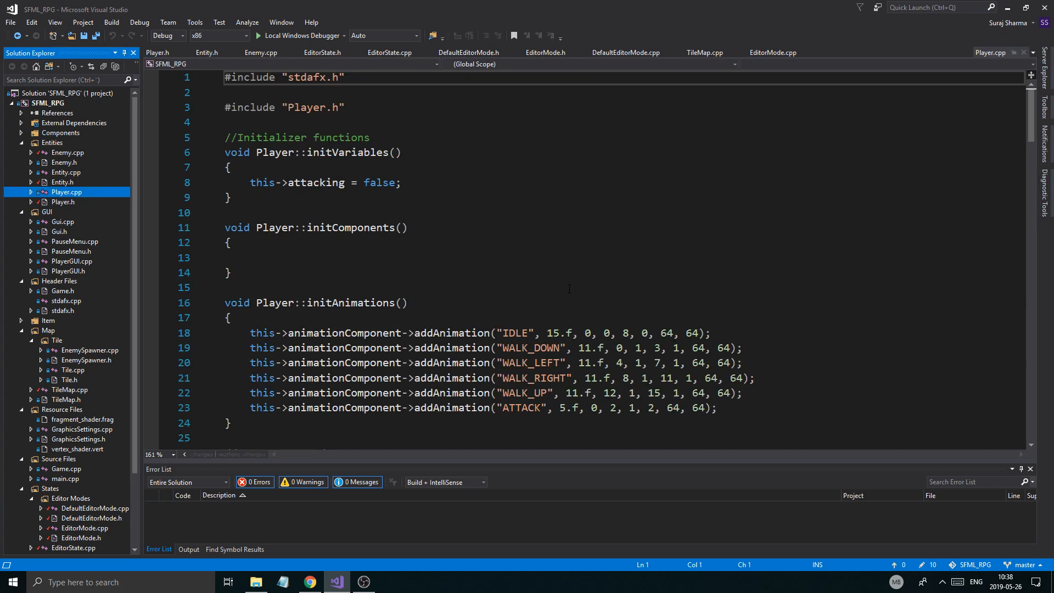
Replace this->getCenter() with light_position in Player::render's lightPos uniform.
{"action": "scroll", "scroll_direction": "down", "scroll_amount": 3}
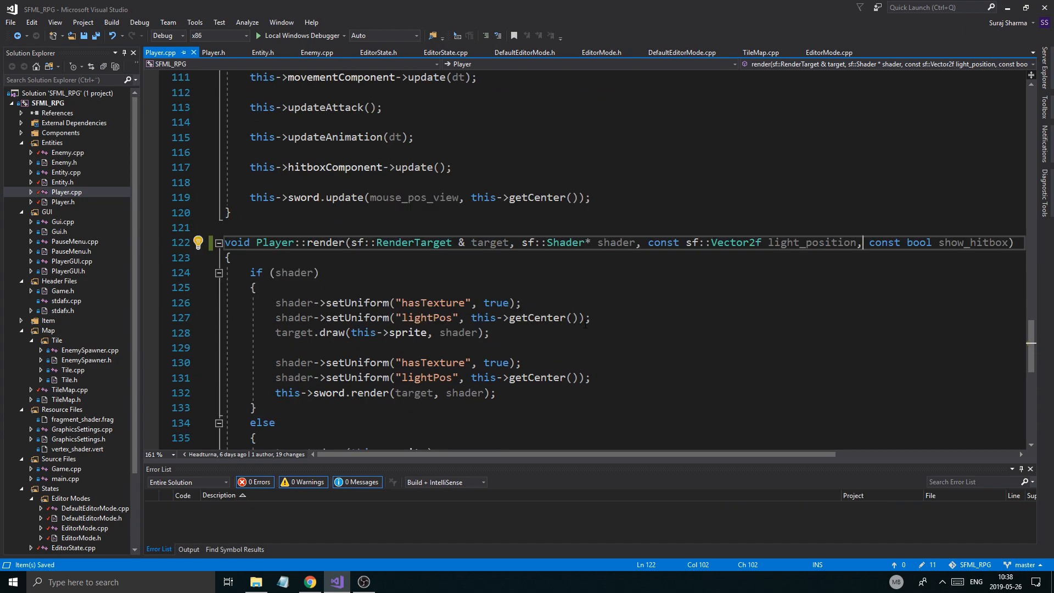
{"action": "left_click_drag", "start_coordinate": [470, 317], "coordinate": [585, 317]}
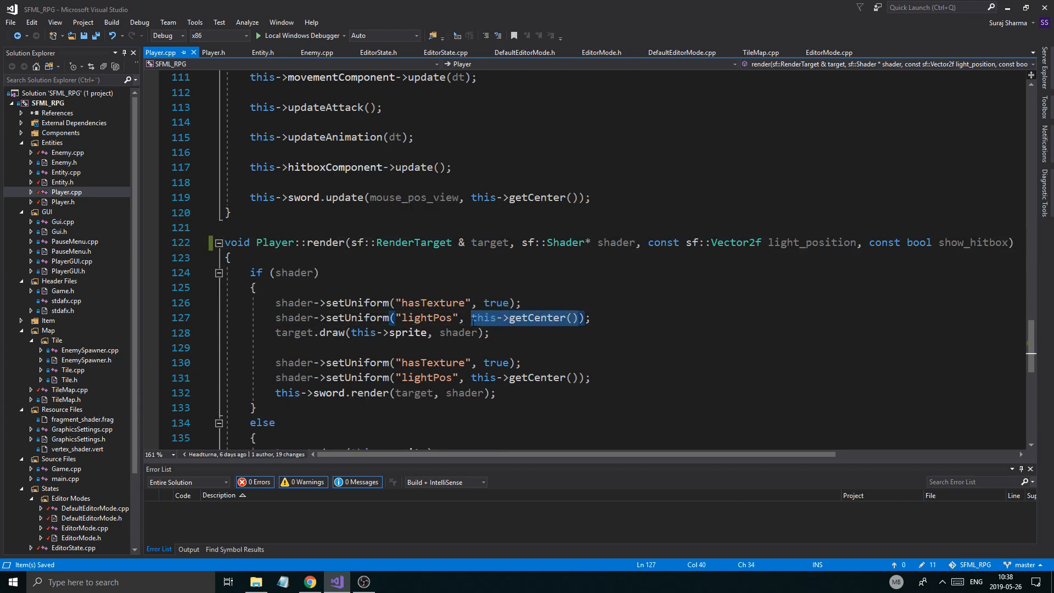
{"action": "type", "text": "light"}
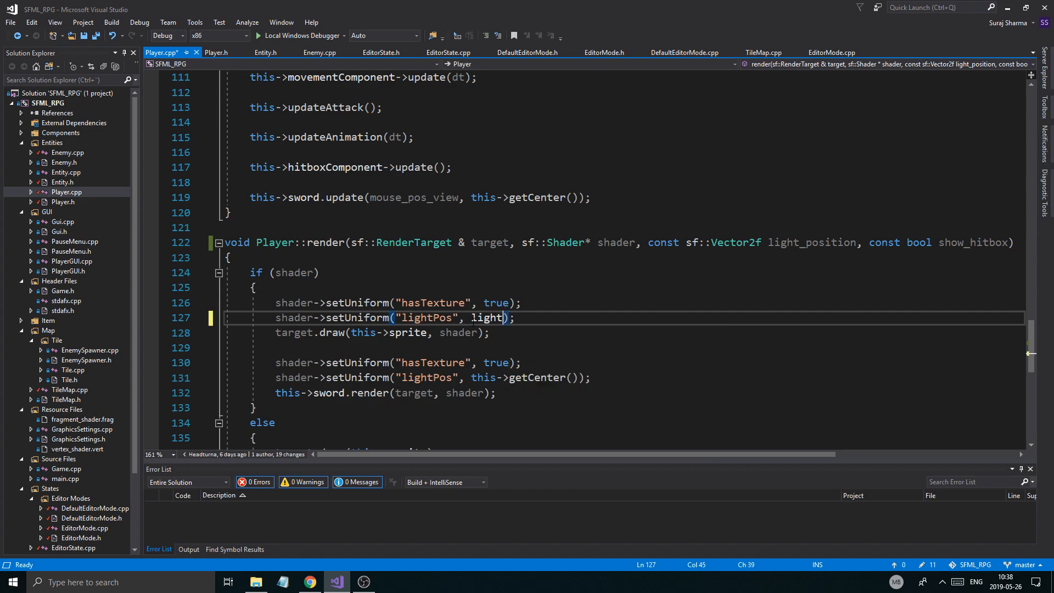
{"action": "type", "text": ":"}
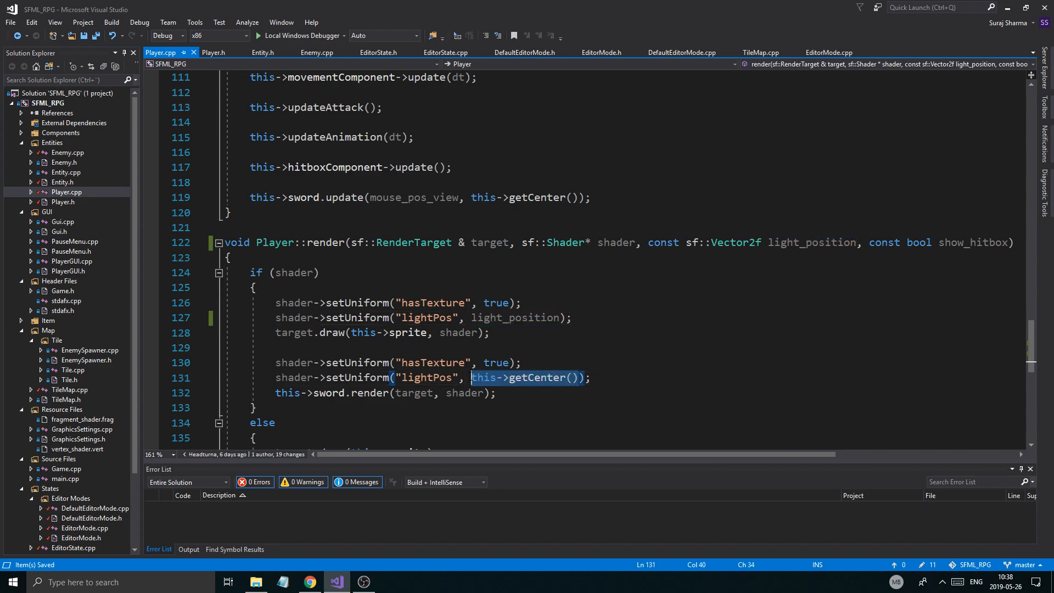
{"action": "type", "text": "light:"}
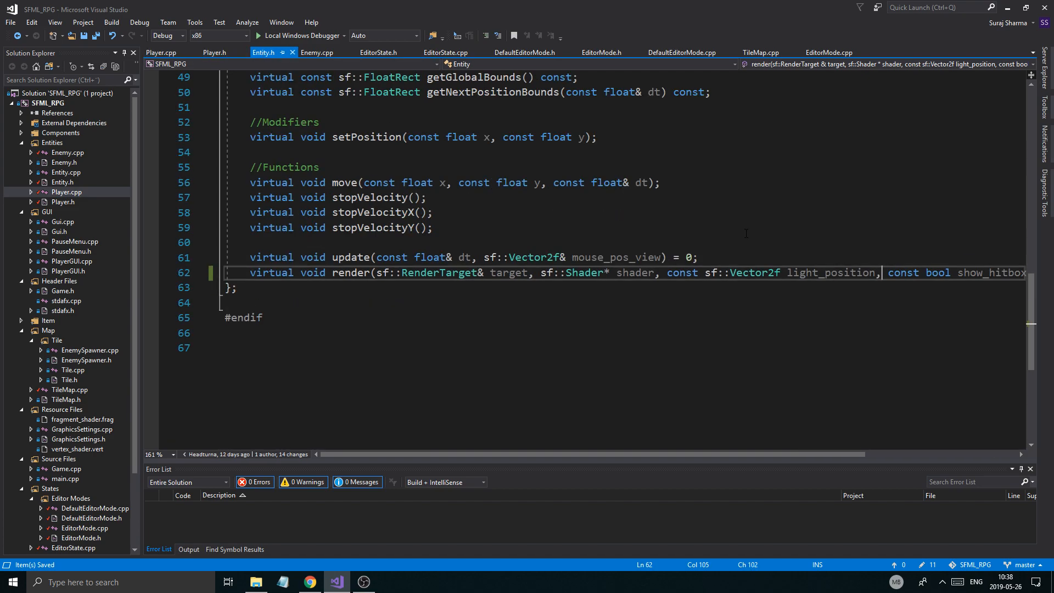
In Enemy.h, add light_position = sf::Vector2f() and show_hitbox = false defaults to render.
{"action": "left_click", "coordinate": [317, 53]}
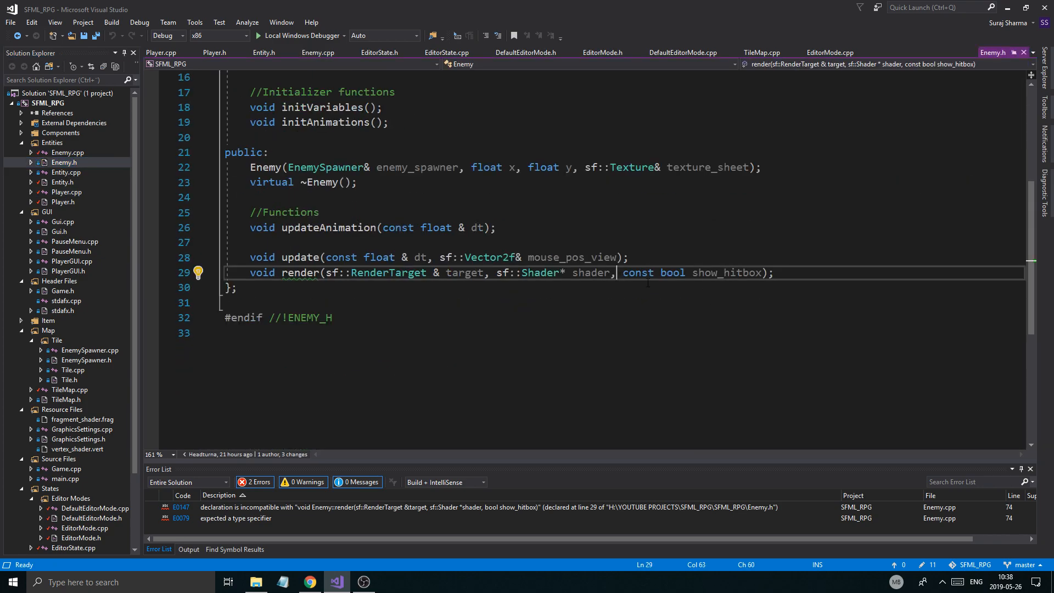
{"action": "type", "text": "const sf::Vector2f light_position, const"}
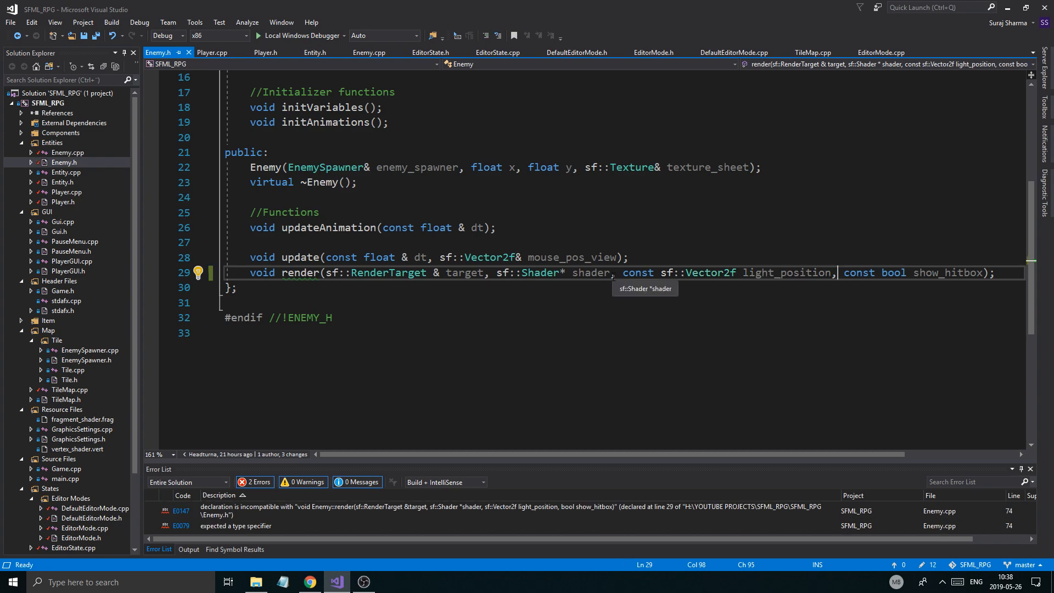
{"action": "type", "text": "= NULL"}
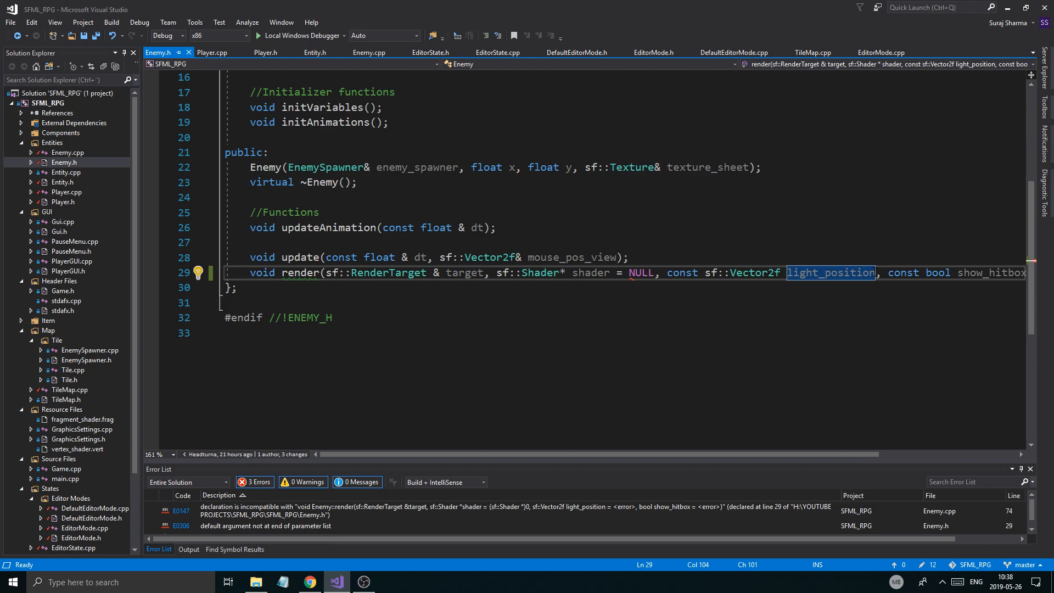
{"action": "type", "text": "= sf::Vector2f("}
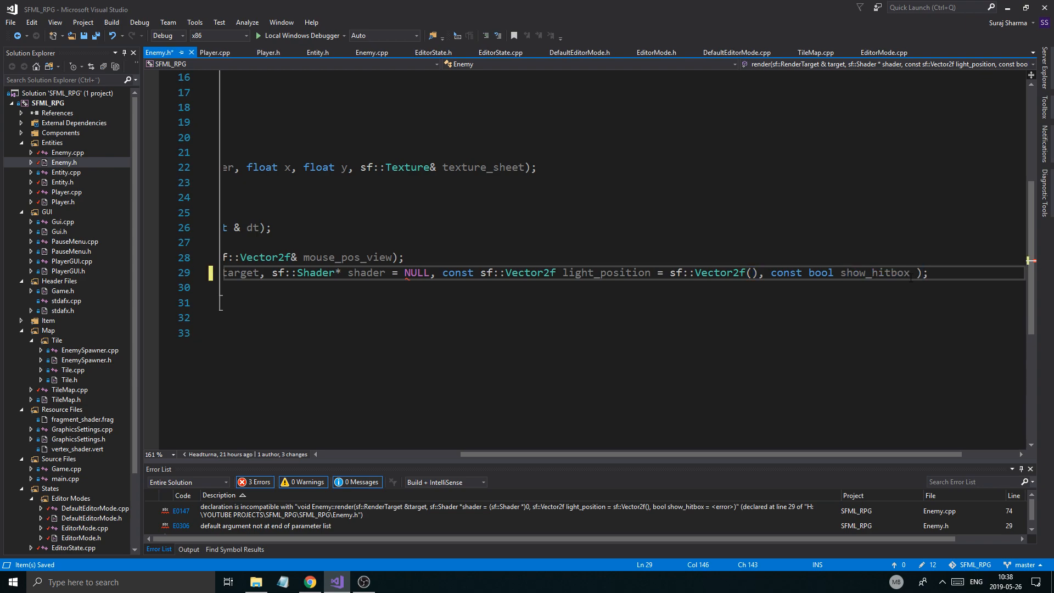
{"action": "type", "text": "= false"}
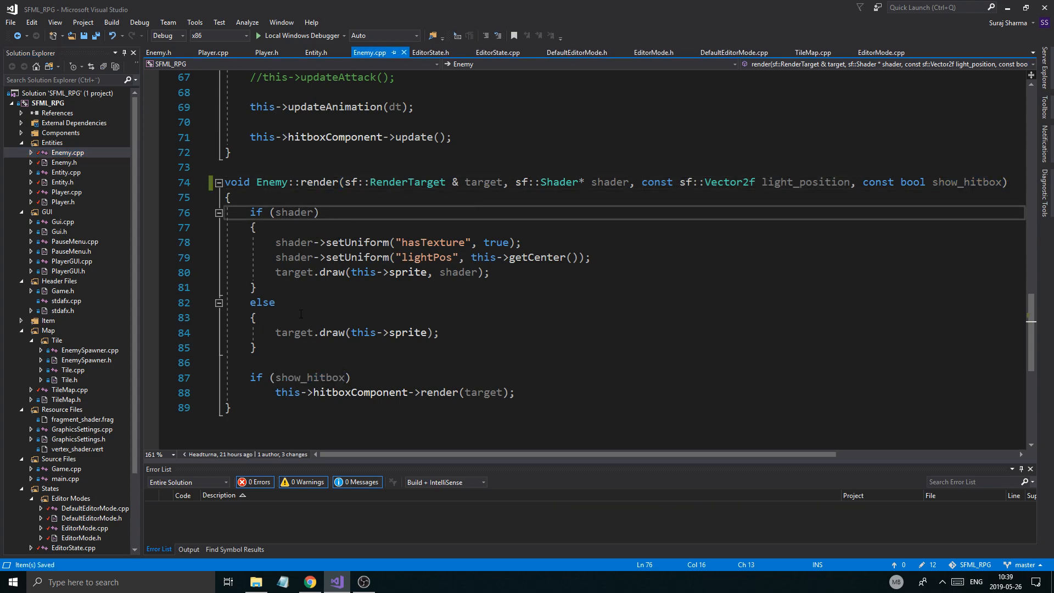
Replace getCenter() with light_position on the enemy shader's lightPos line.
{"action": "double_click", "coordinate": [533, 257]}
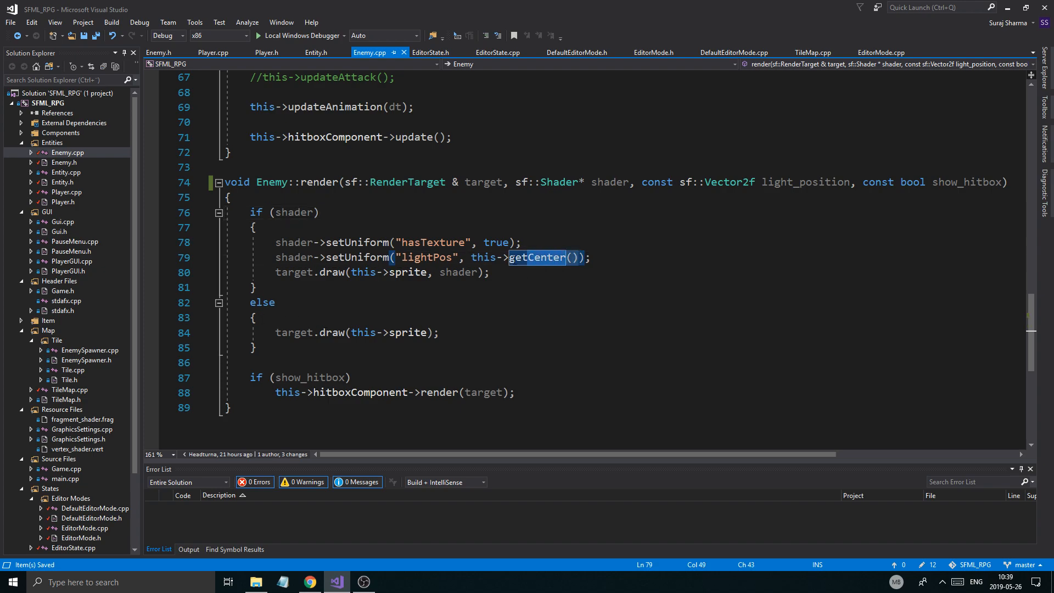
{"action": "type", "text": "light"}
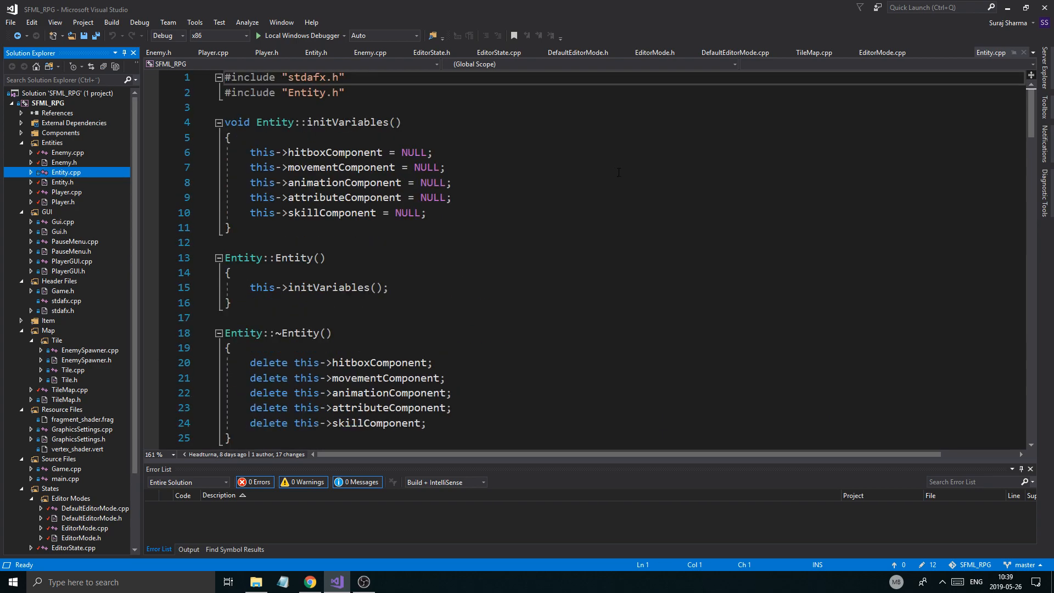
Pass this->player->getCenter() before false in GameState's player->render call.
{"action": "scroll", "scroll_direction": "down", "scroll_amount": 3}
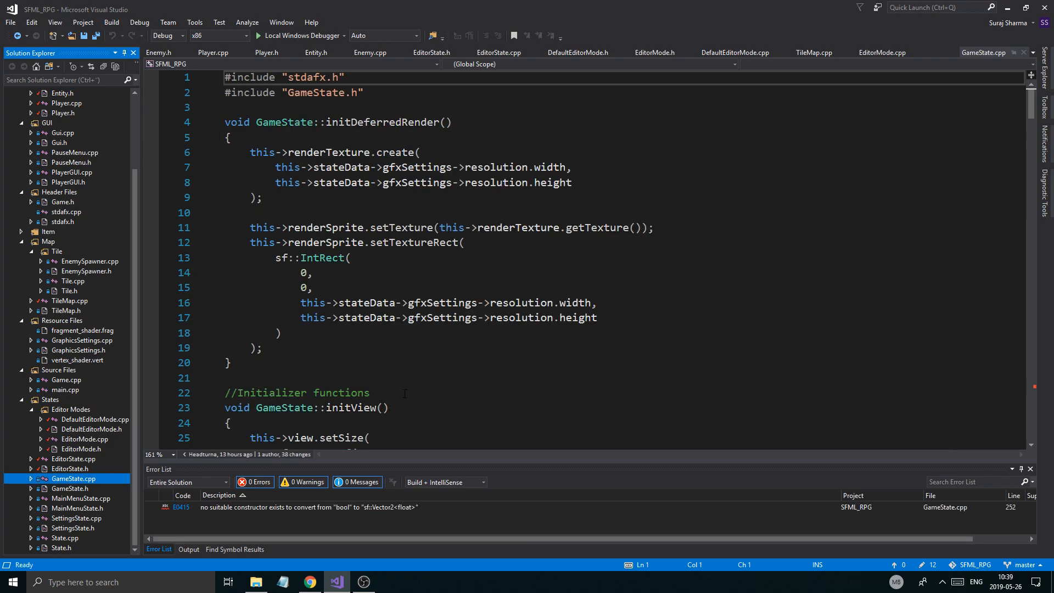
{"action": "scroll", "scroll_direction": "down", "scroll_amount": 3}
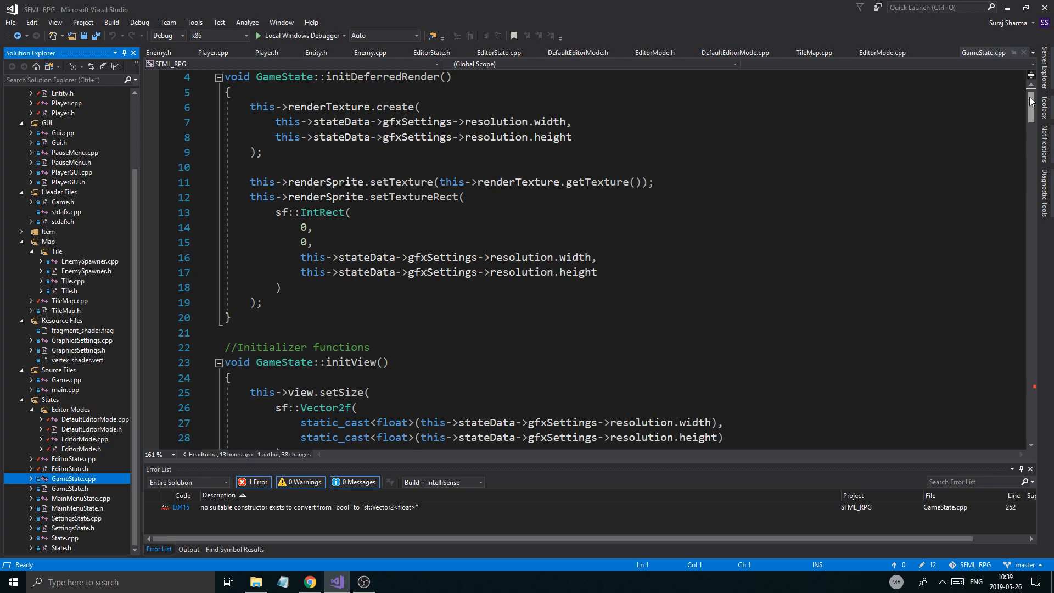
{"action": "scroll", "scroll_direction": "down", "scroll_amount": 3}
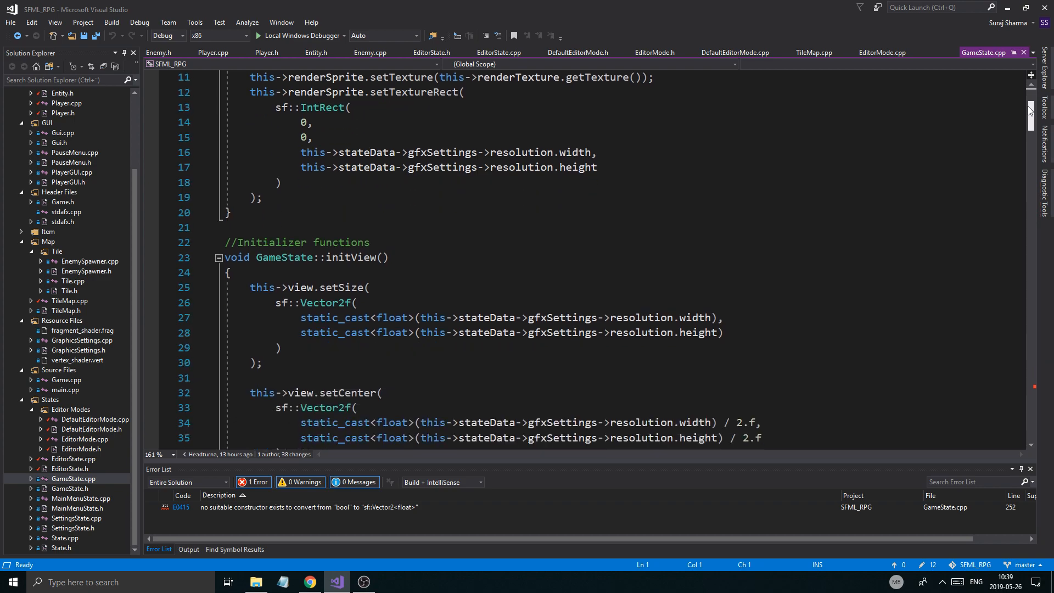
{"action": "scroll", "scroll_direction": "down", "scroll_amount": 3}
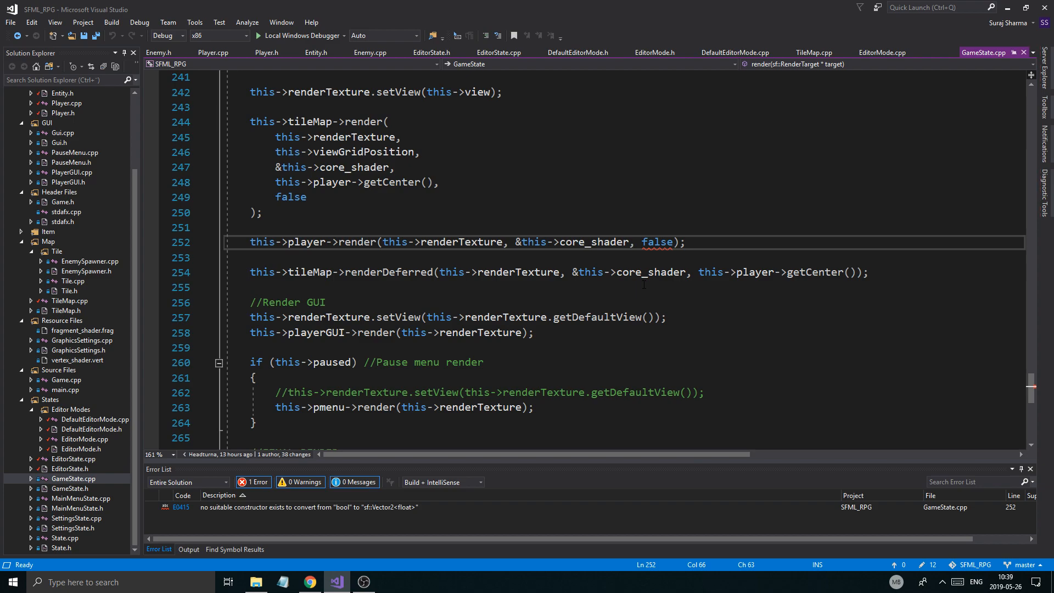
{"action": "type", "text": "this,"}
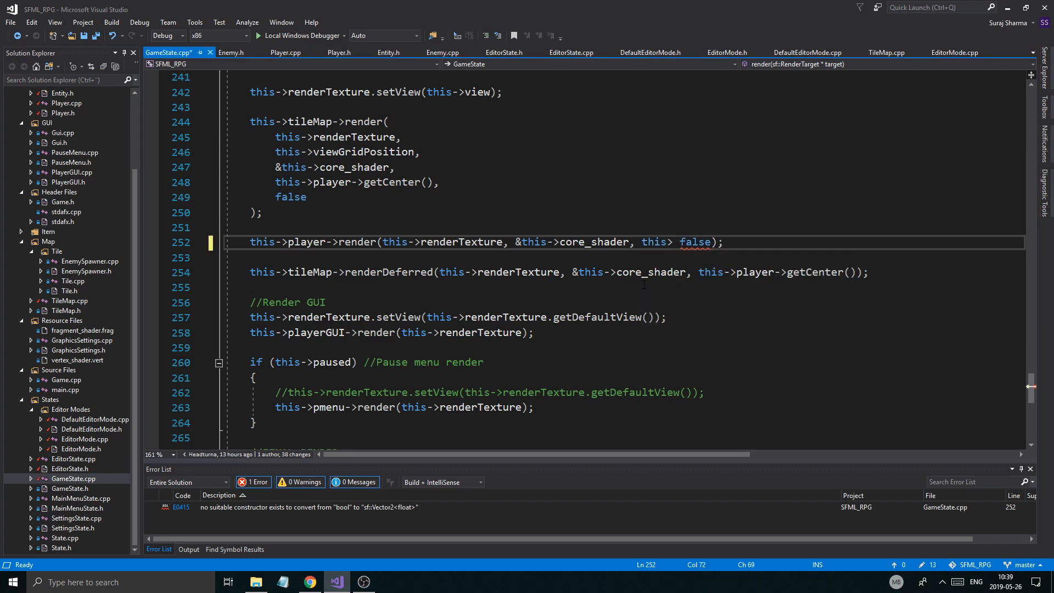
{"action": "type", "text": "player->getCenter(),"}
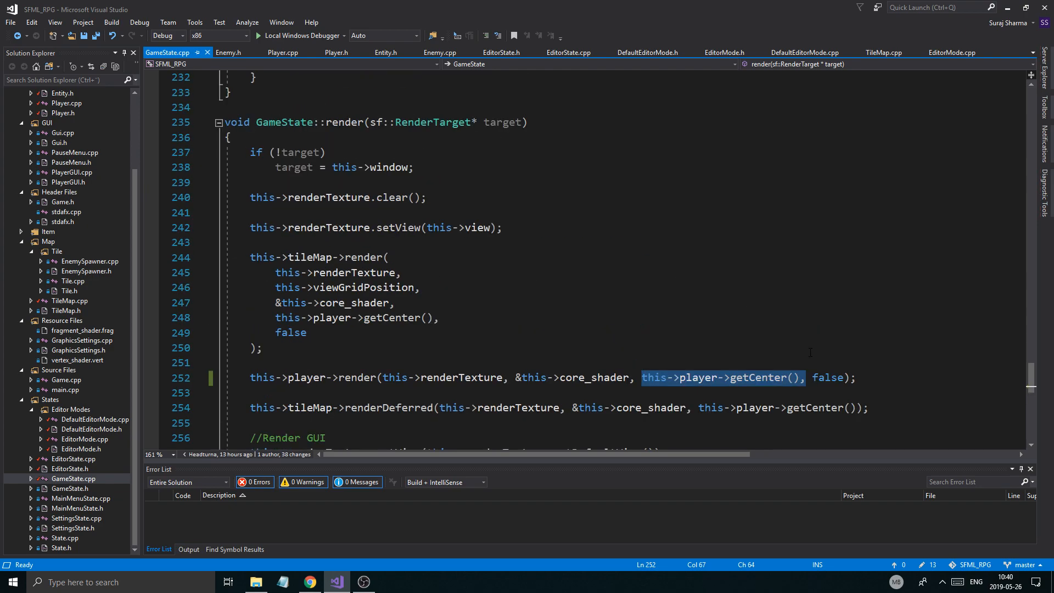
{"action": "mouse_move", "coordinate": [739, 330]}
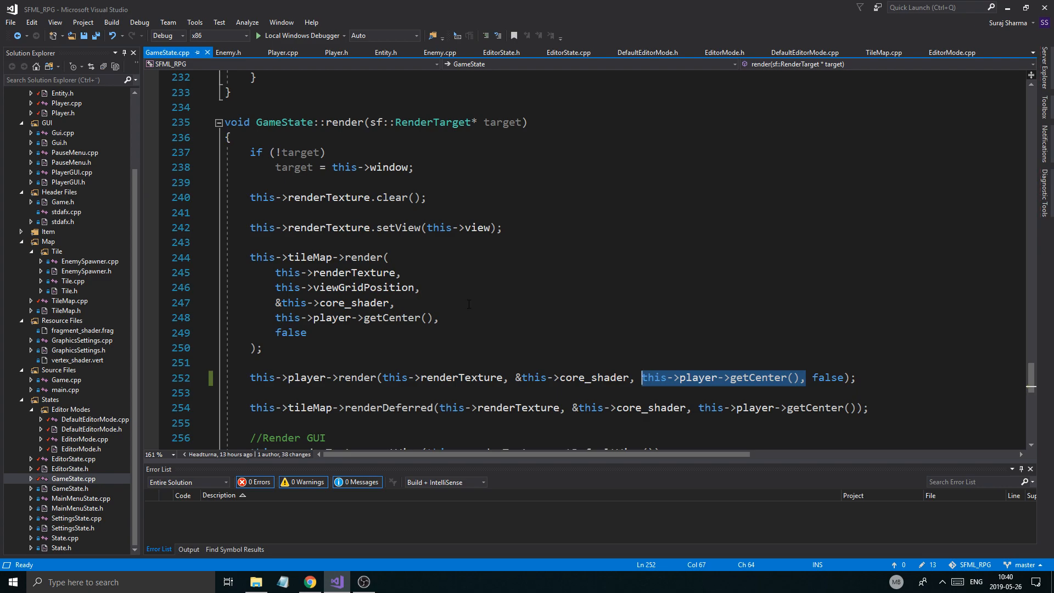
{"action": "scroll", "scroll_direction": "down", "scroll_amount": 3}
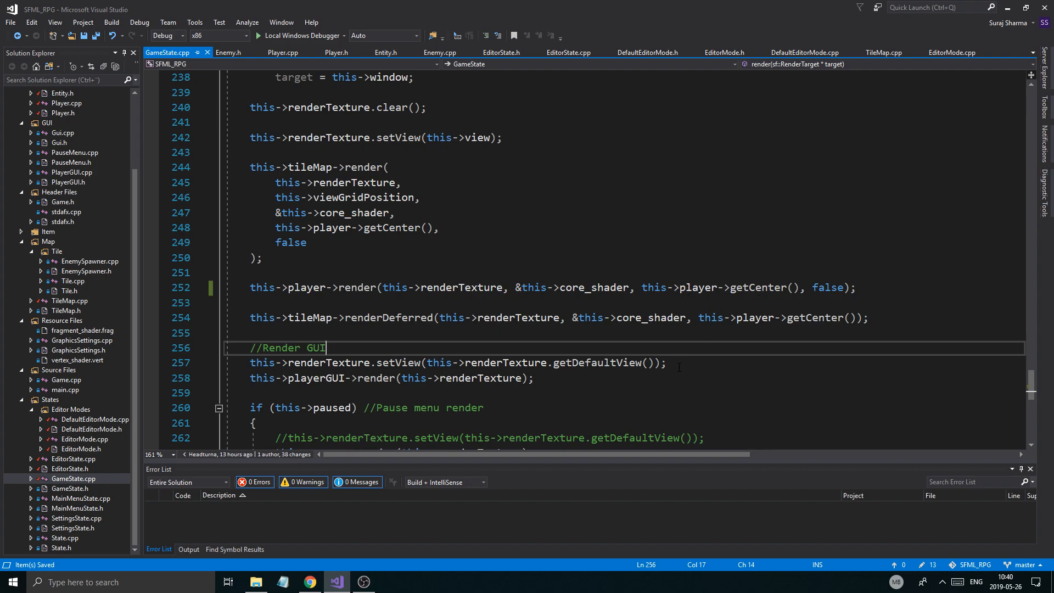
Check the light glow follows the player through the dungeon, then quit the game.
{"action": "scroll", "scroll_direction": "down", "scroll_amount": 3}
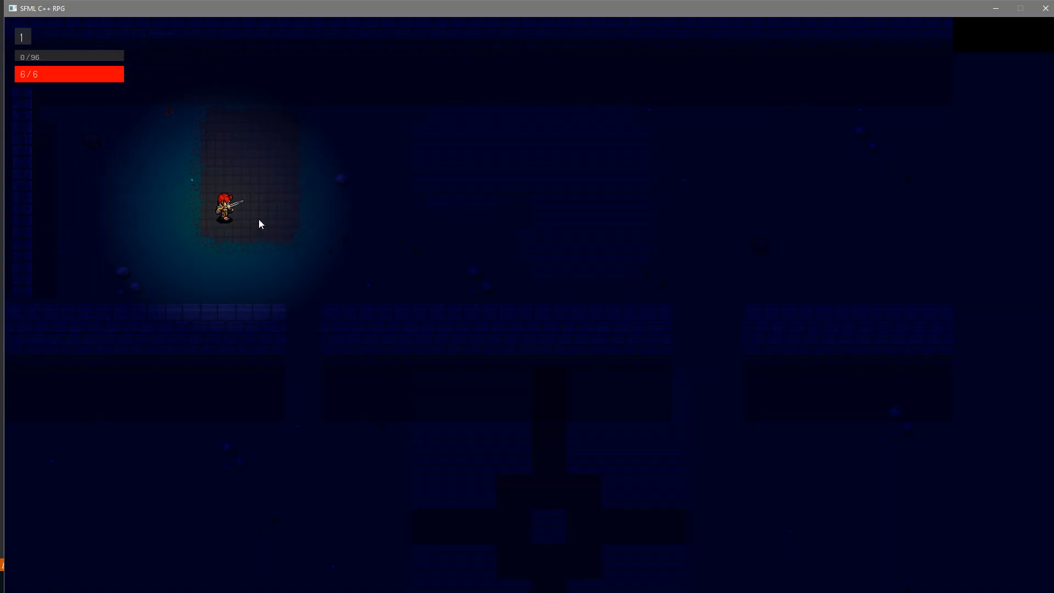
{"action": "key", "text": "Escape"}
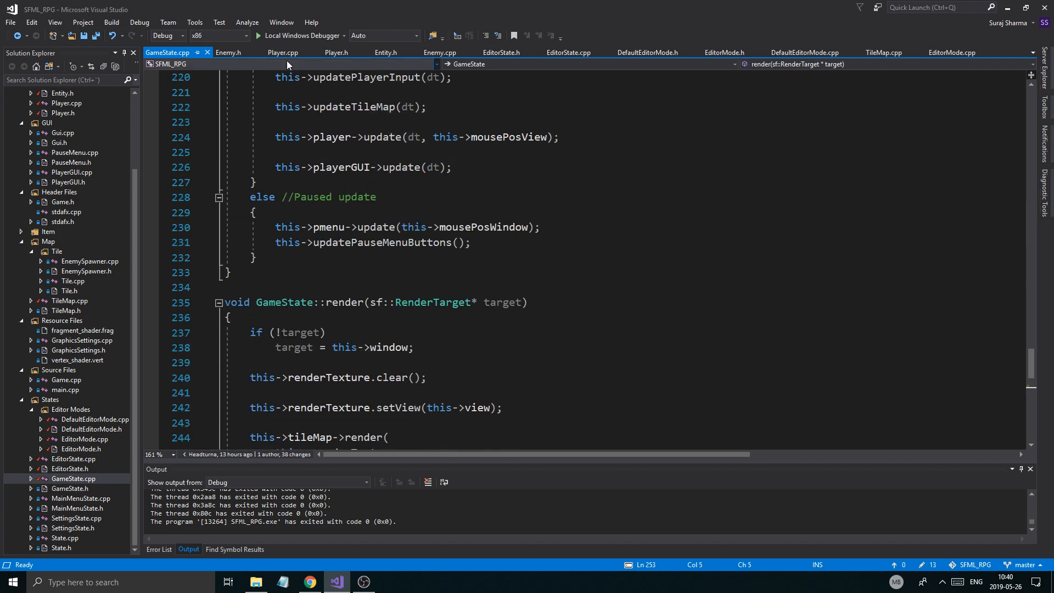
Switch to Player.cpp, relaunch the game with Local Windows Debugger and start a New Game.
{"action": "left_click", "coordinate": [283, 52]}
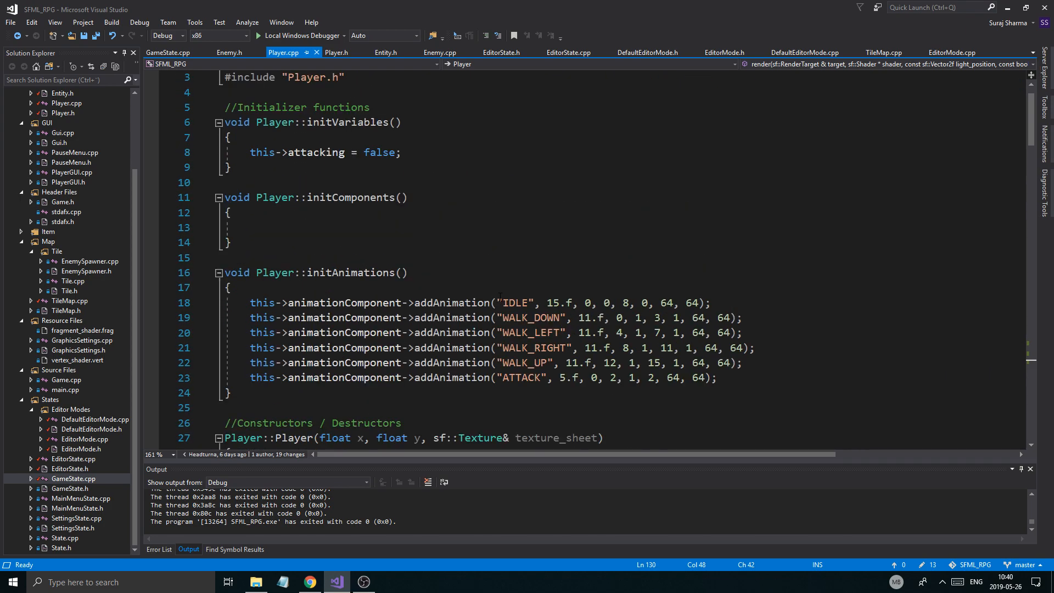
{"action": "left_click", "coordinate": [257, 35]}
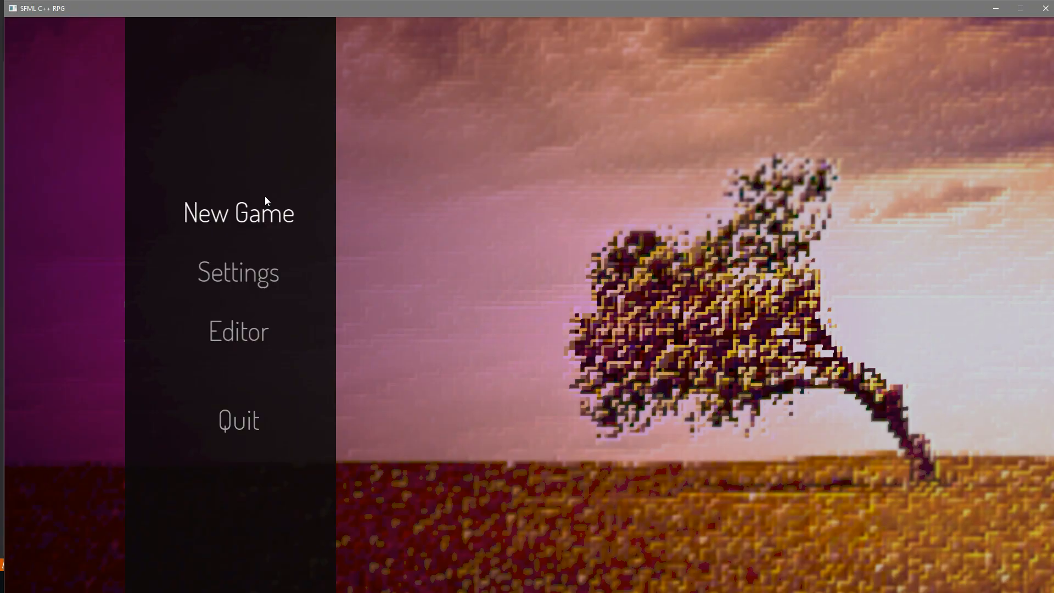
{"action": "left_click", "coordinate": [238, 213]}
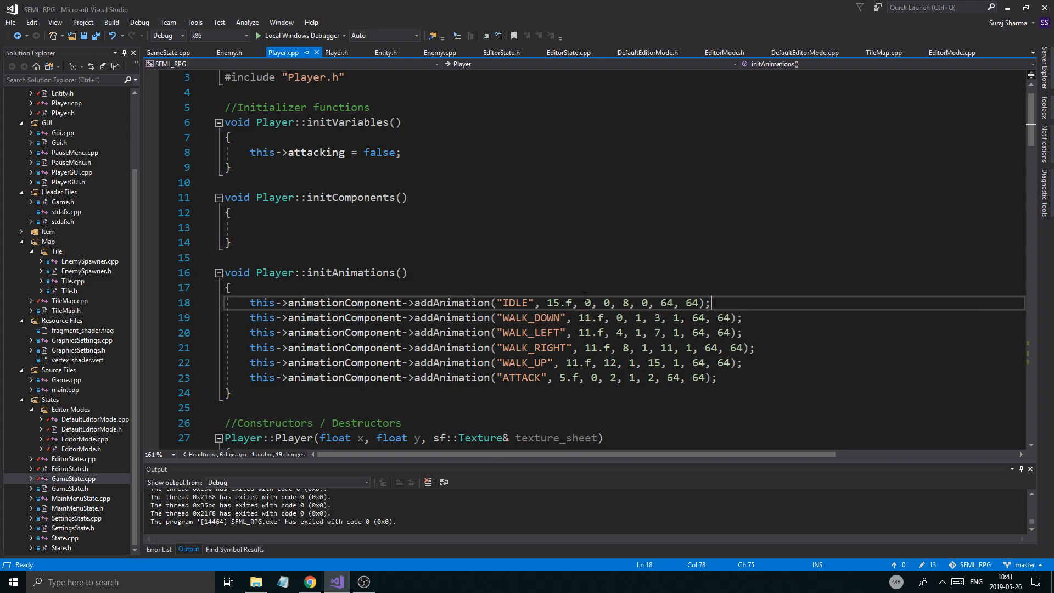
{"action": "scroll", "scroll_direction": "down", "scroll_amount": 3}
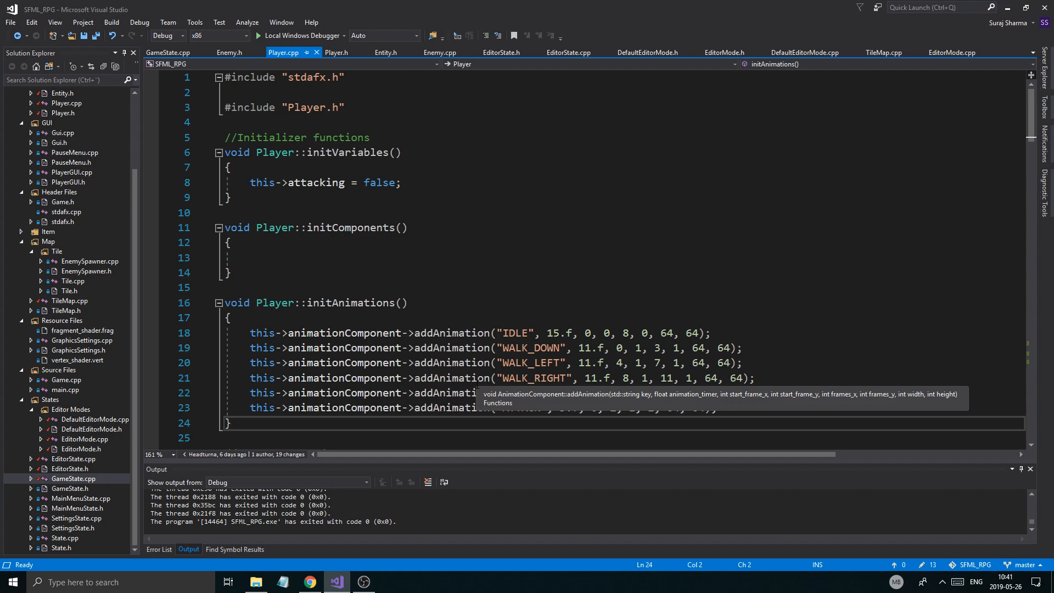
{"action": "left_click", "coordinate": [231, 422]}
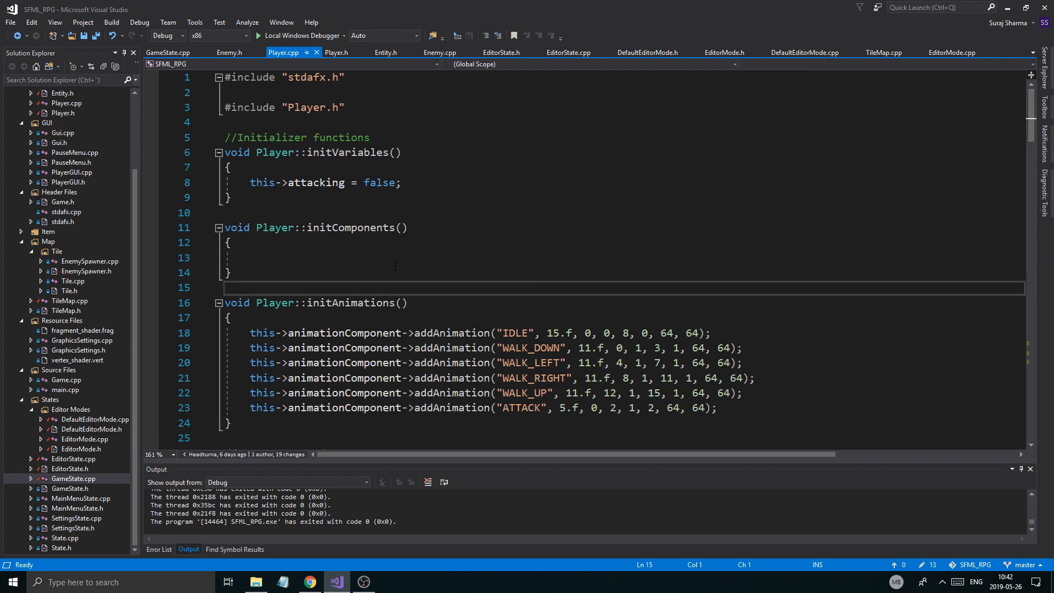
{"action": "left_click", "coordinate": [252, 258]}
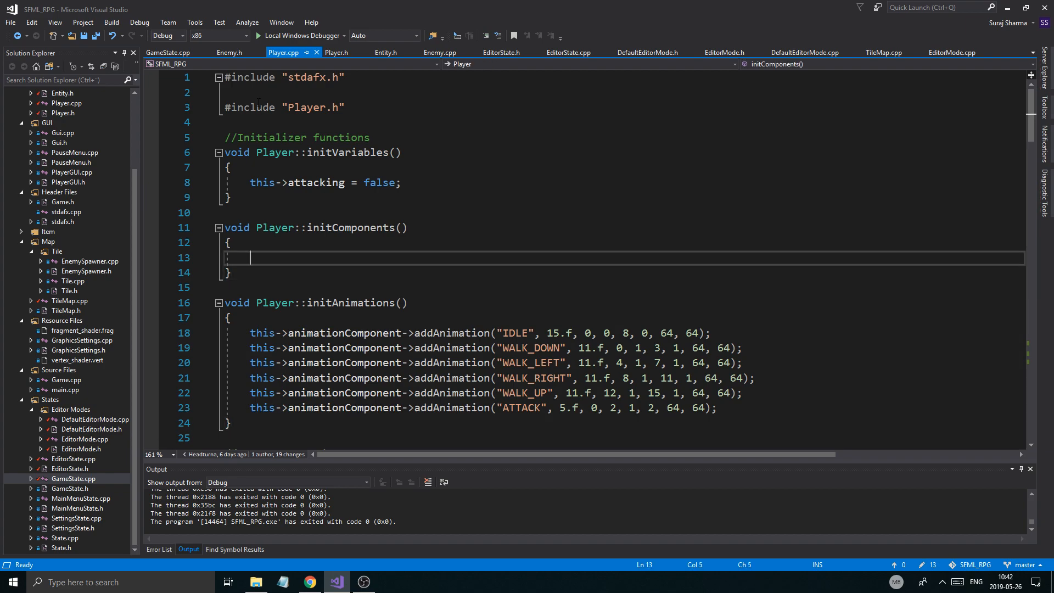
Close all open document tabs from a tab's right-click menu.
{"action": "right_click", "coordinate": [168, 52]}
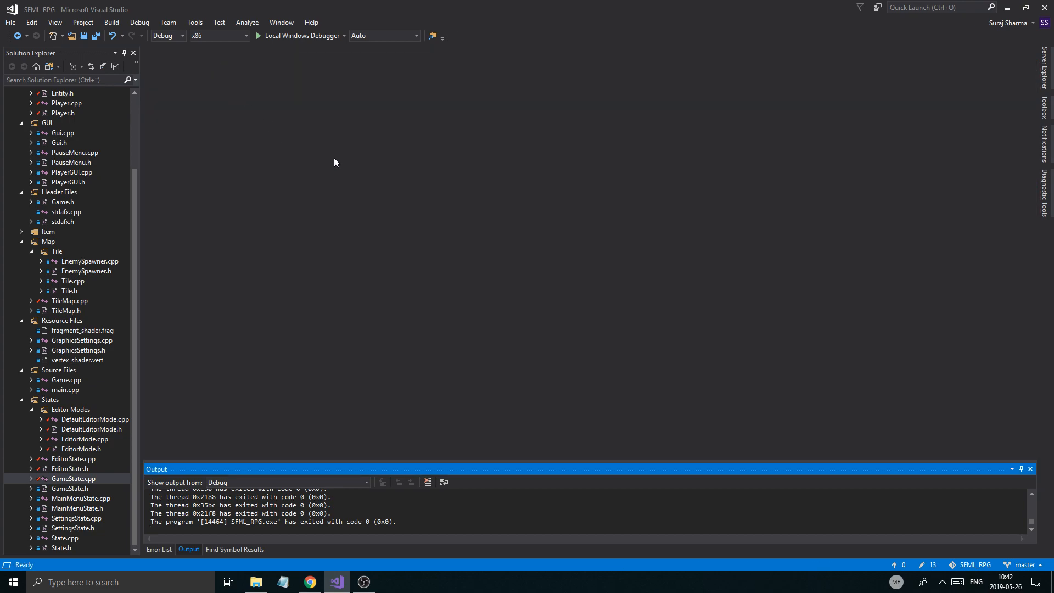
{"action": "mouse_move", "coordinate": [400, 374]}
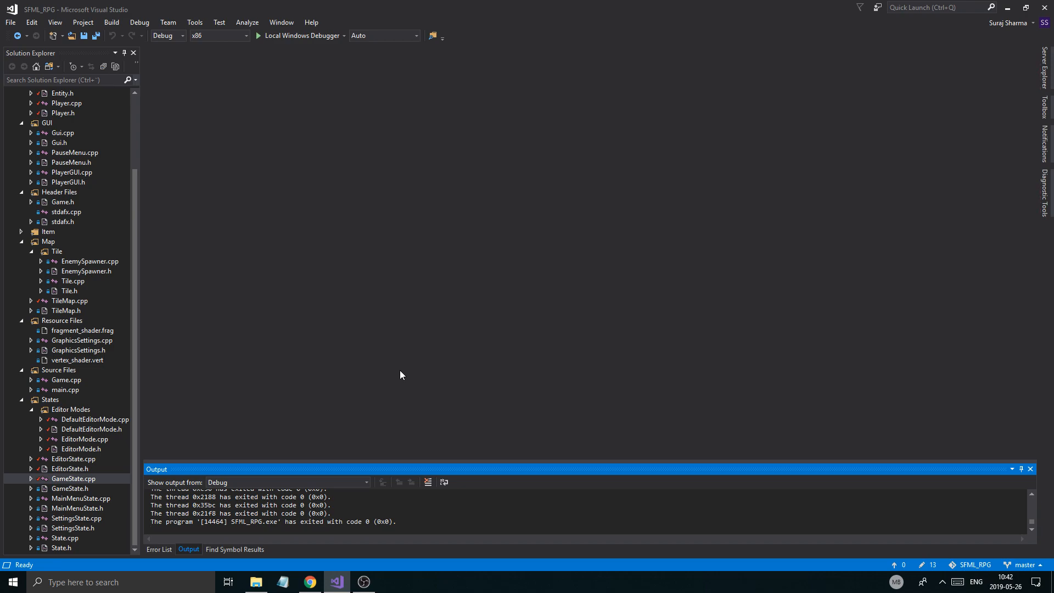
{"action": "mouse_move", "coordinate": [358, 415]}
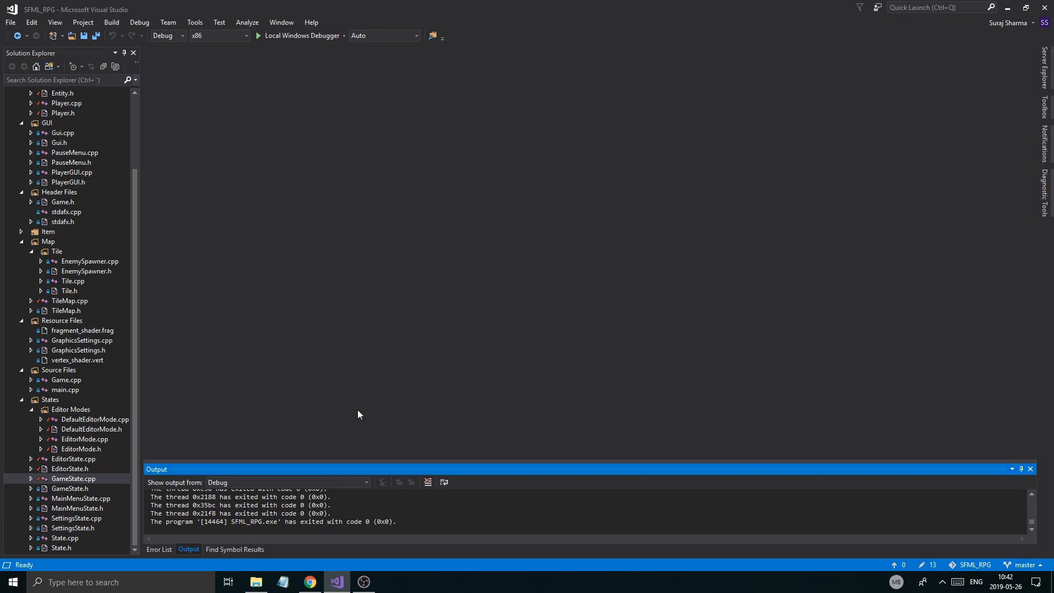